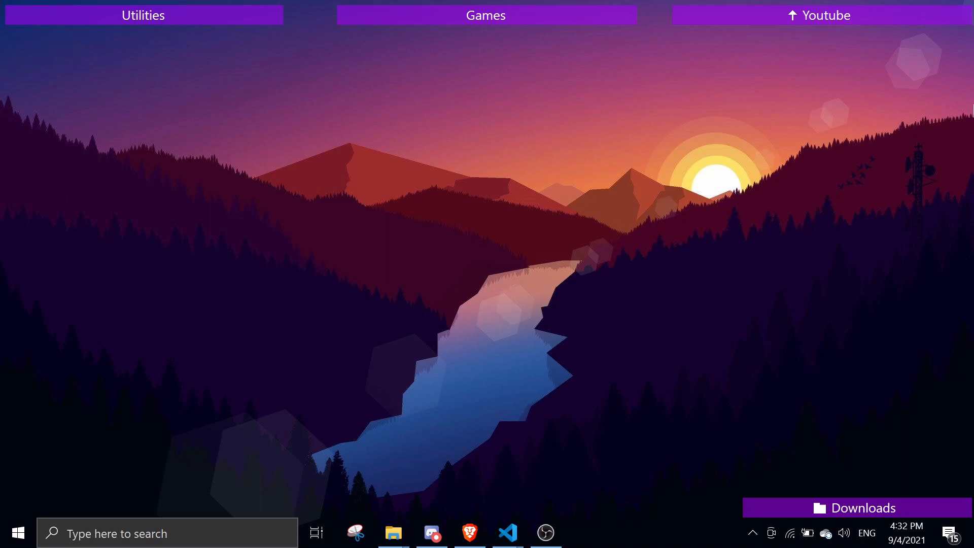
# Step: Bring VS Code forward and open the djs project's src/events/ready.js with the /economy route
pyautogui.click(507, 534)
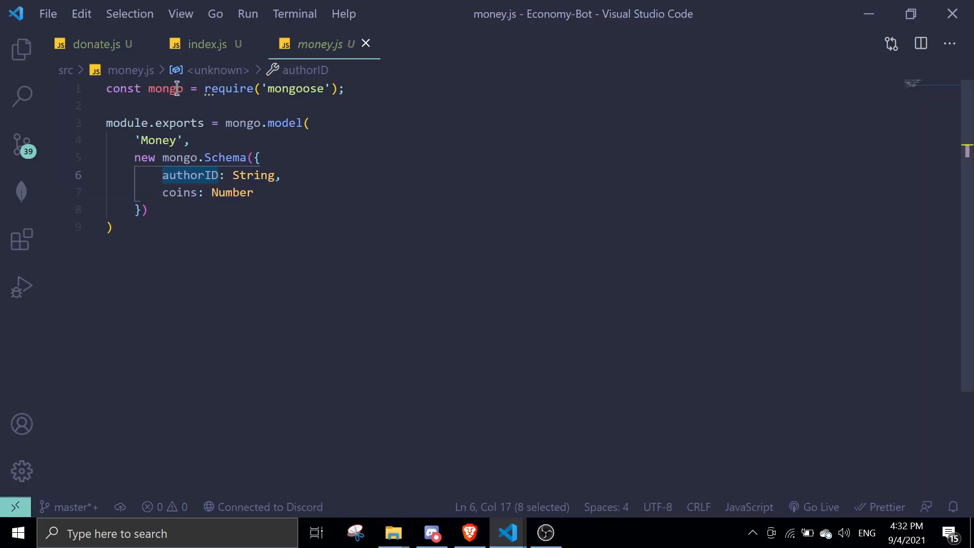
pyautogui.moveTo(336, 78)
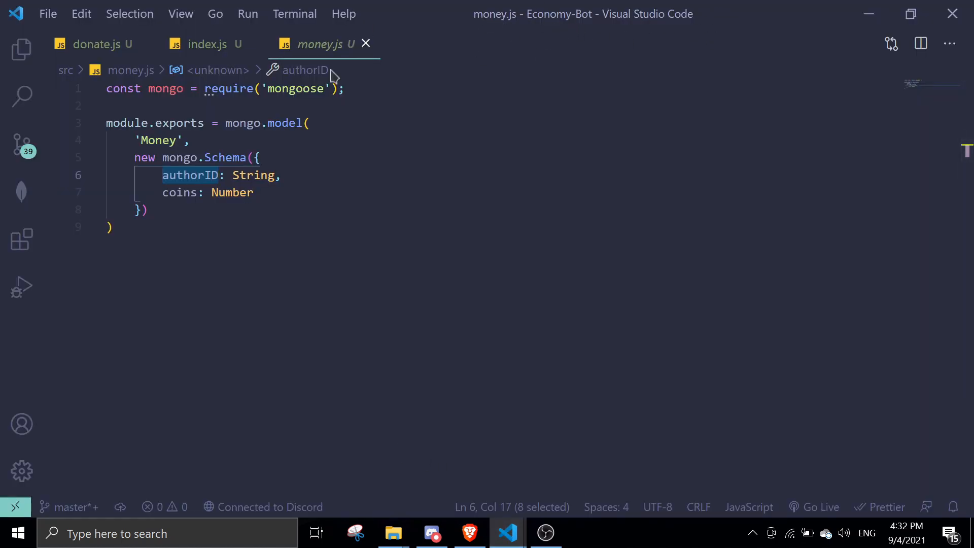
pyautogui.click(22, 50)
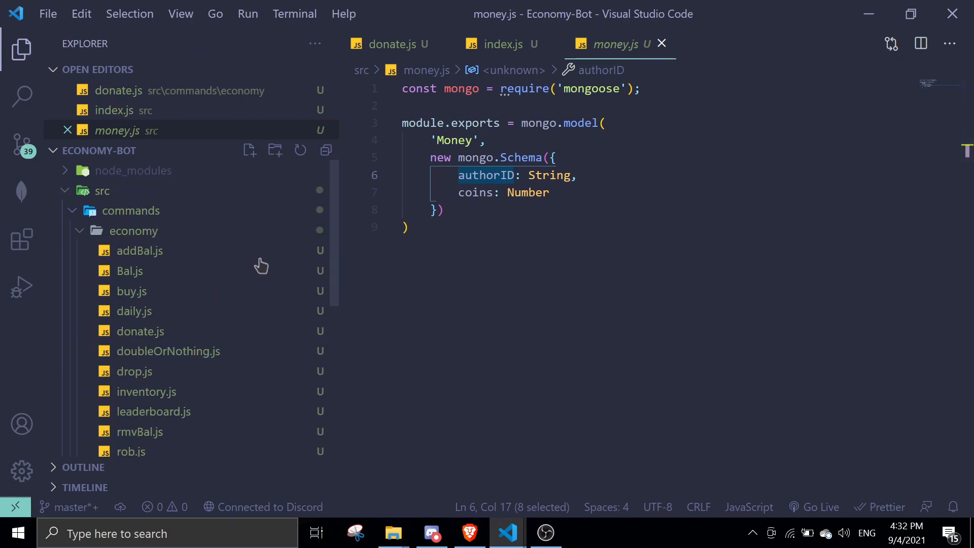
pyautogui.scroll(-3)
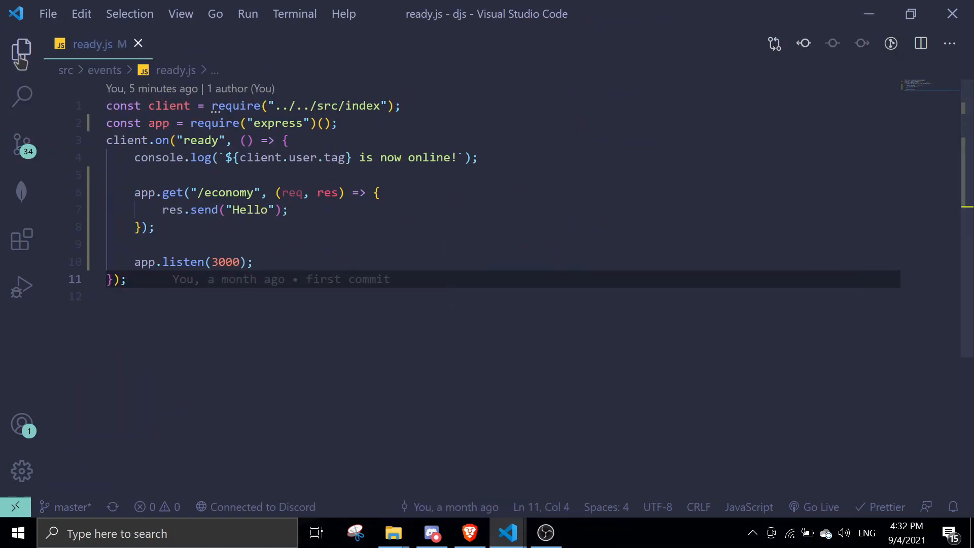
# Step: Toggle the Explorer, inspect app.get in the /economy route, then reopen the file list
pyautogui.click(21, 50)
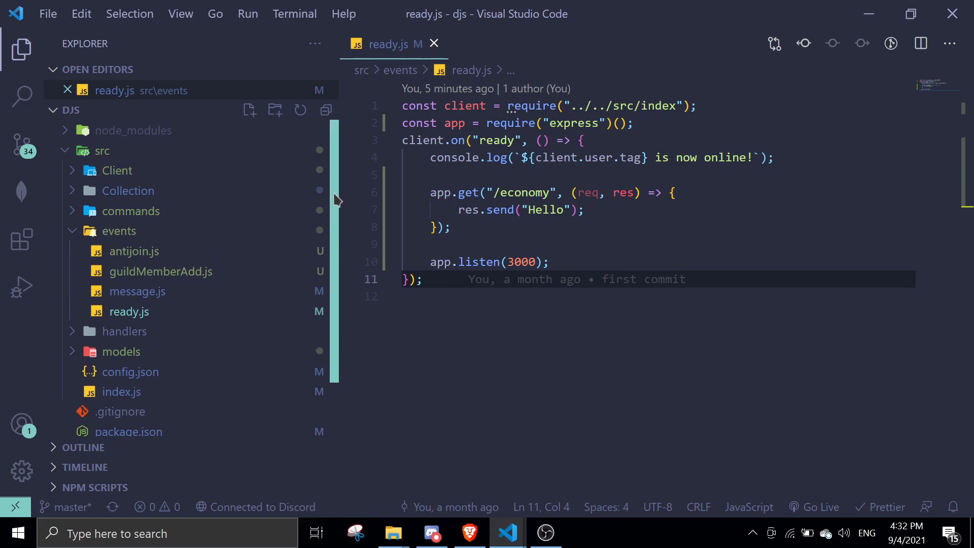
pyautogui.moveTo(556, 105)
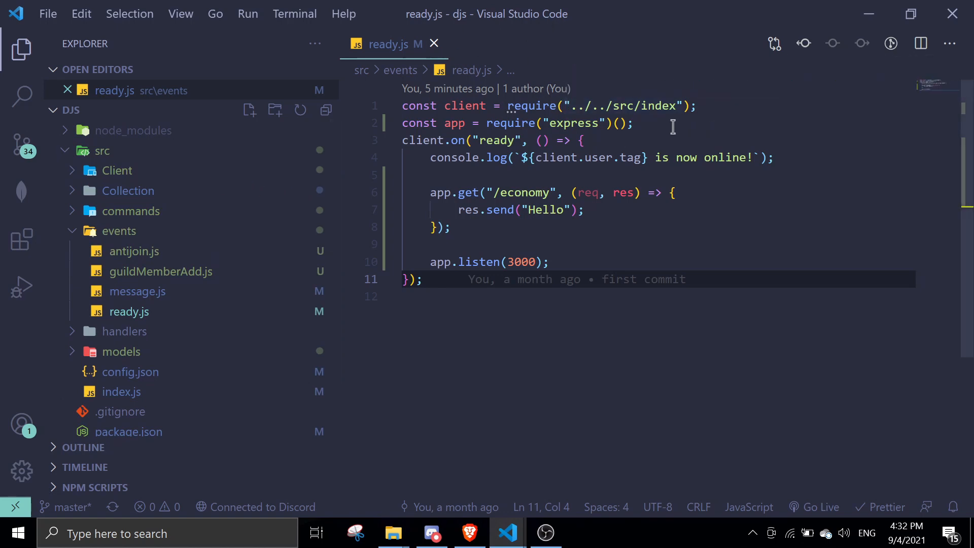
pyautogui.moveTo(638, 80)
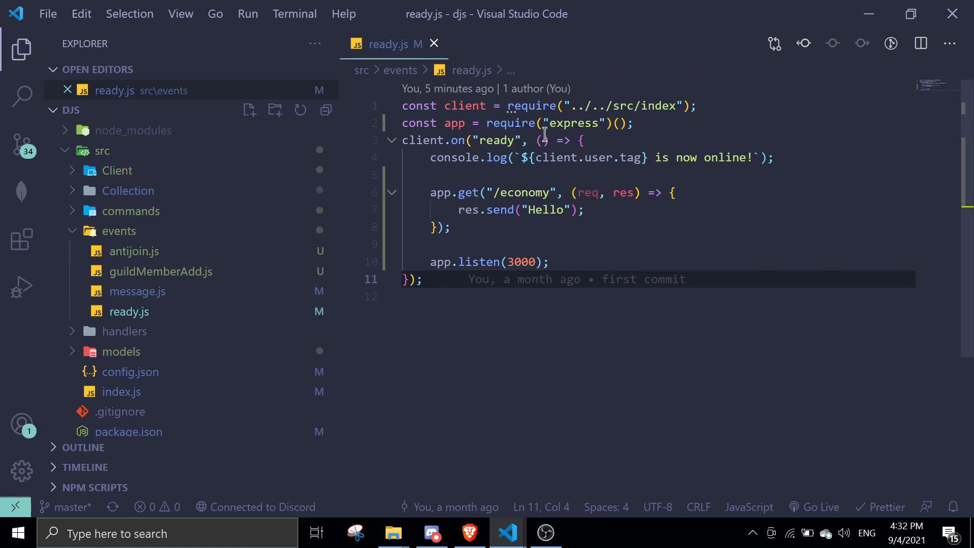
pyautogui.click(22, 48)
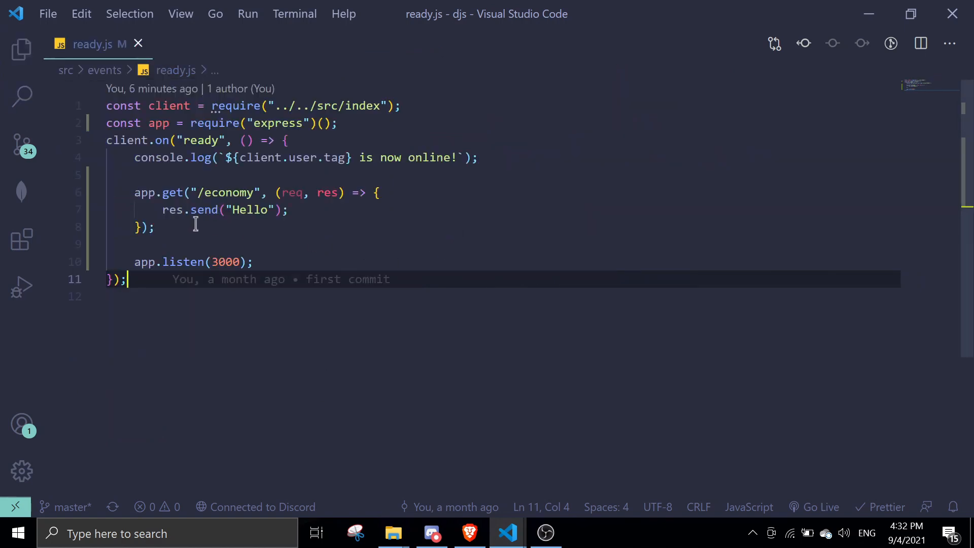
pyautogui.moveTo(629, 310)
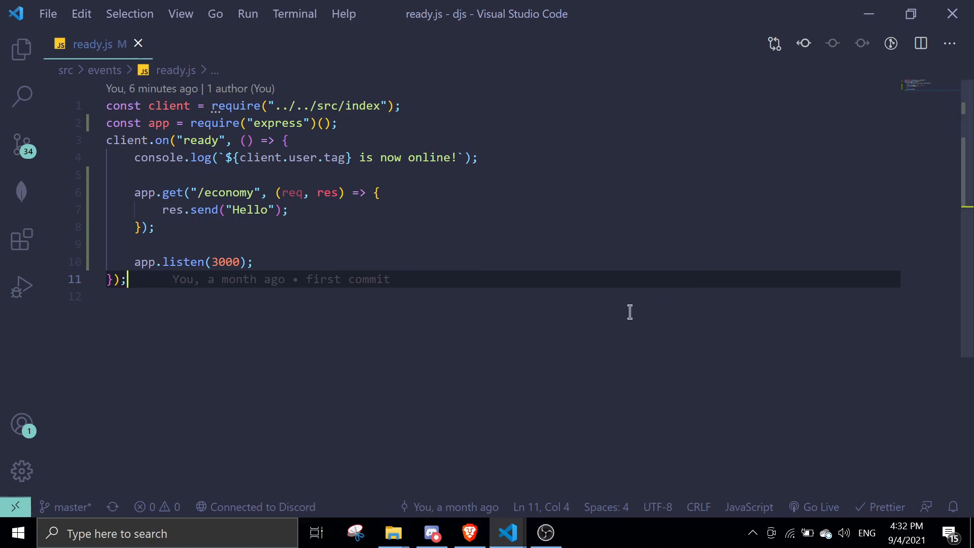
pyautogui.moveTo(466, 193)
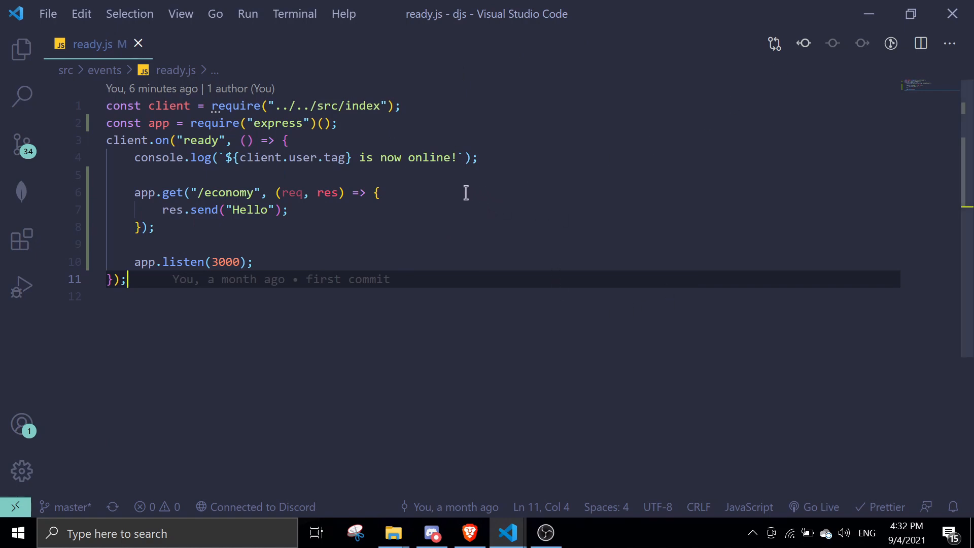
pyautogui.moveTo(448, 137)
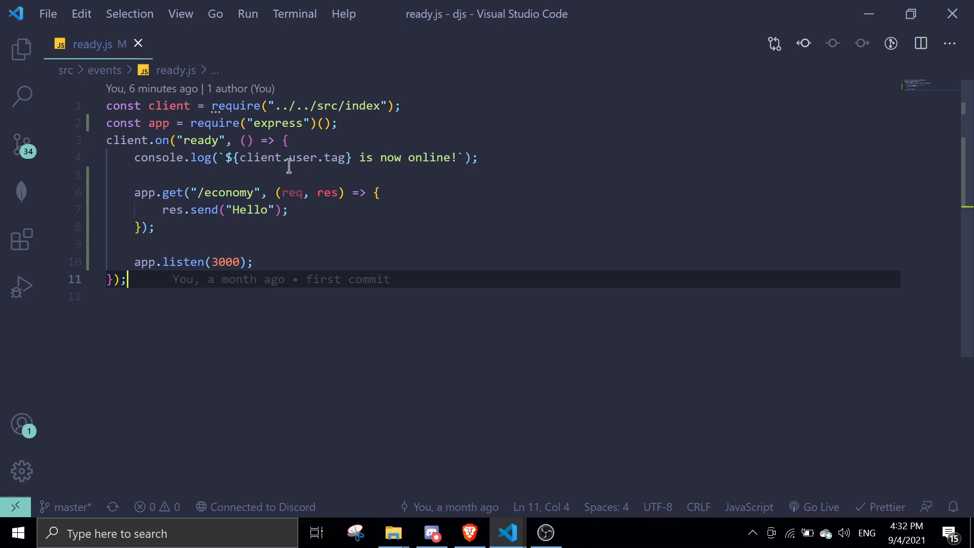
pyautogui.moveTo(164, 216)
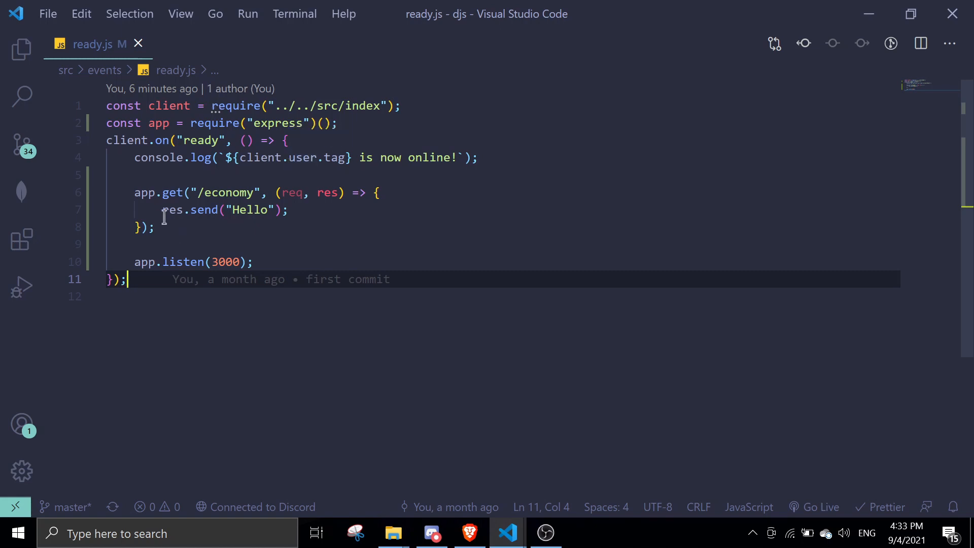
pyautogui.doubleClick(158, 193)
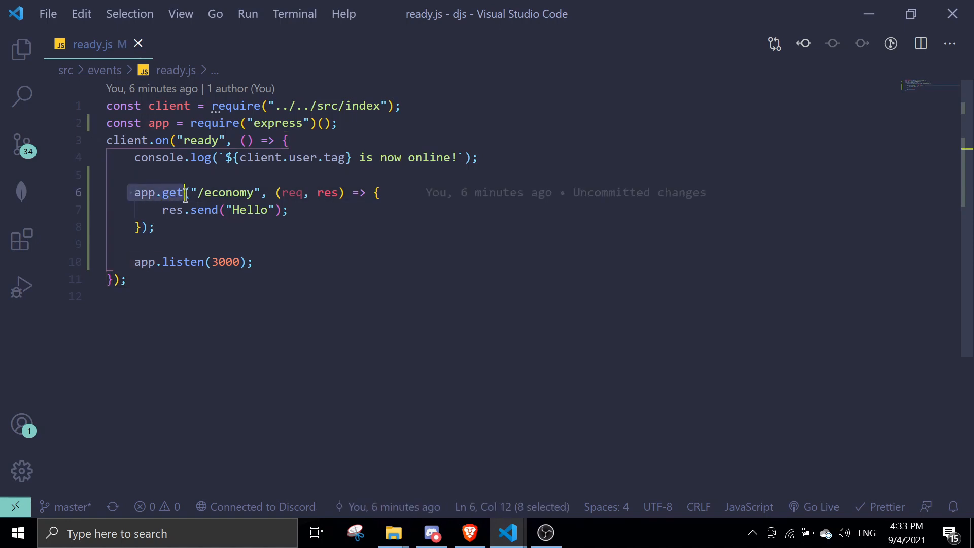
pyautogui.moveTo(186, 192); pyautogui.dragTo(271, 193)
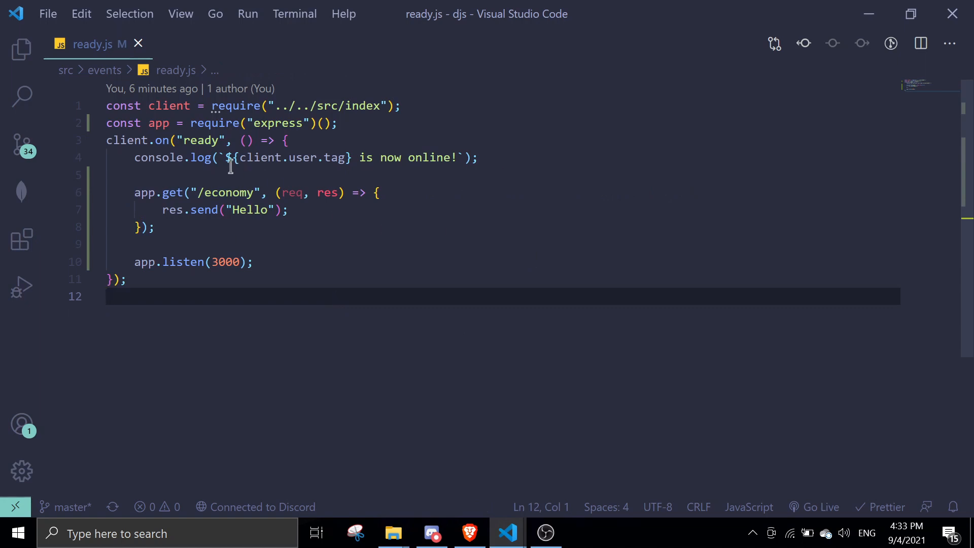
pyautogui.moveTo(473, 506)
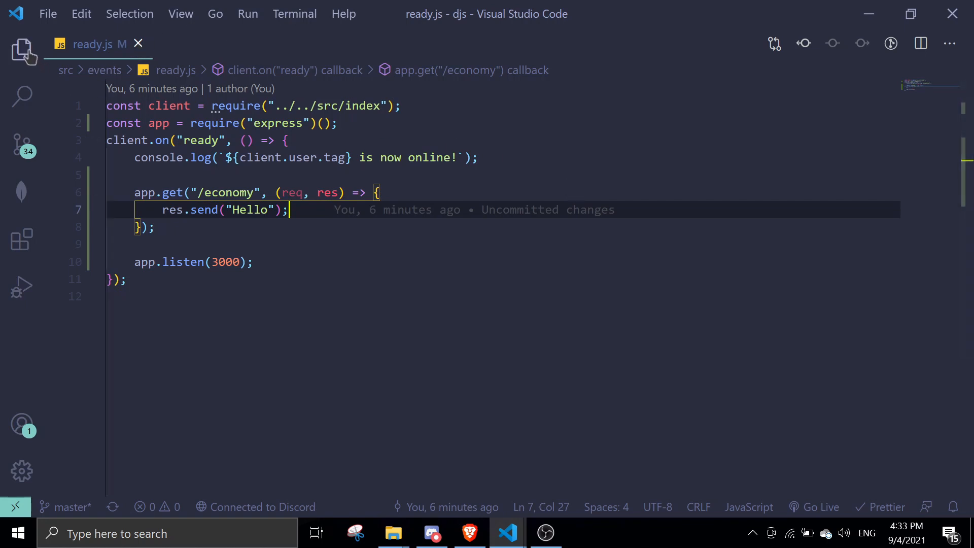
pyautogui.click(22, 52)
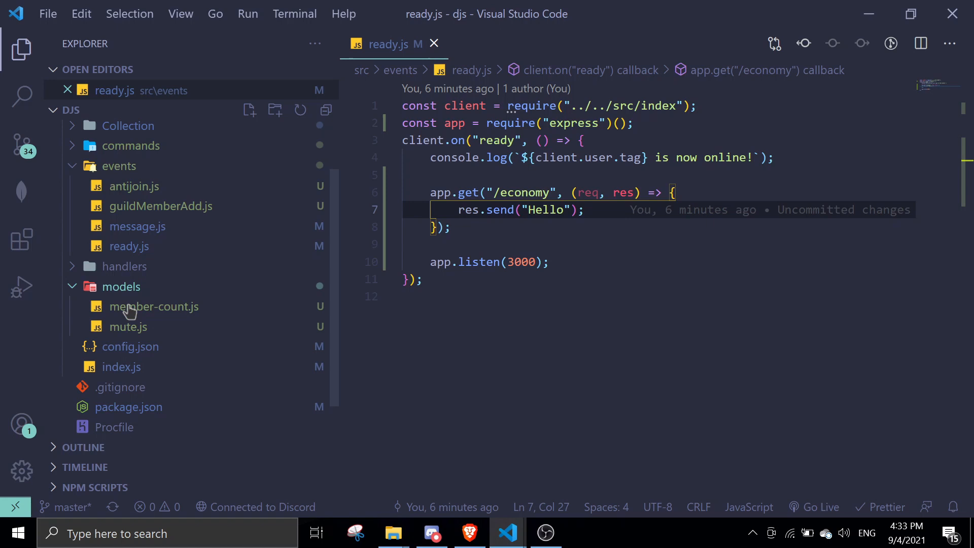
pyautogui.moveTo(820, 136)
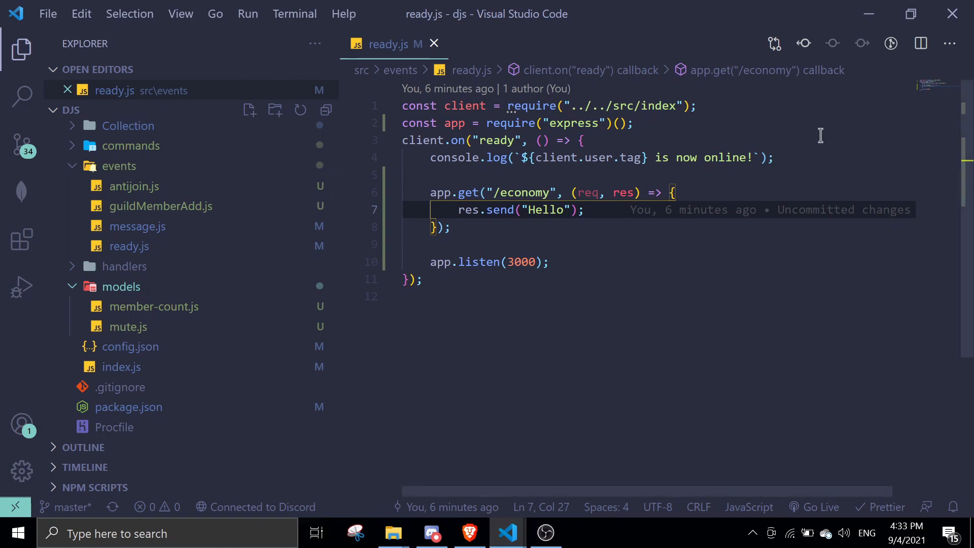
pyautogui.moveTo(734, 134)
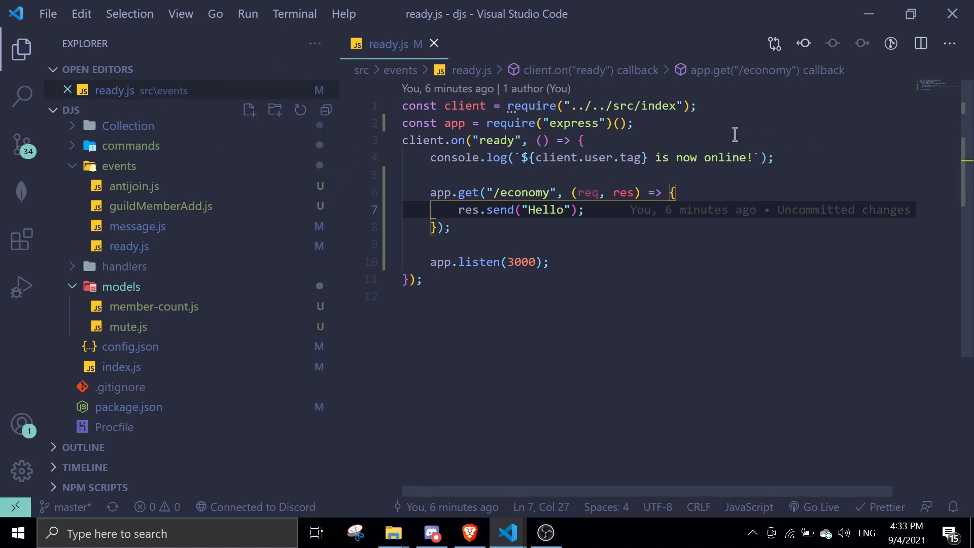
# Step: Add const mongoose = require('mongoose') below the Express import
pyautogui.write('co')
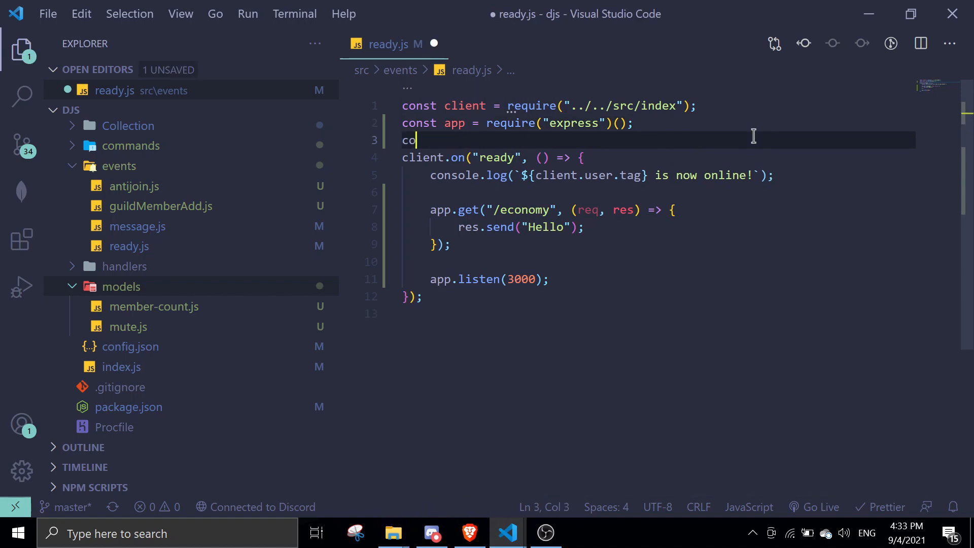
pyautogui.write('nst mongoose')
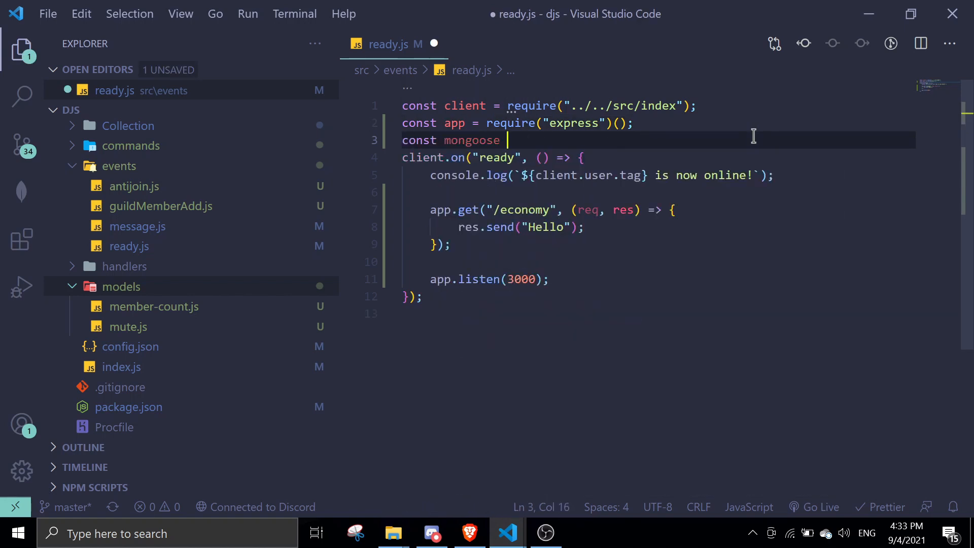
pyautogui.write('= require')
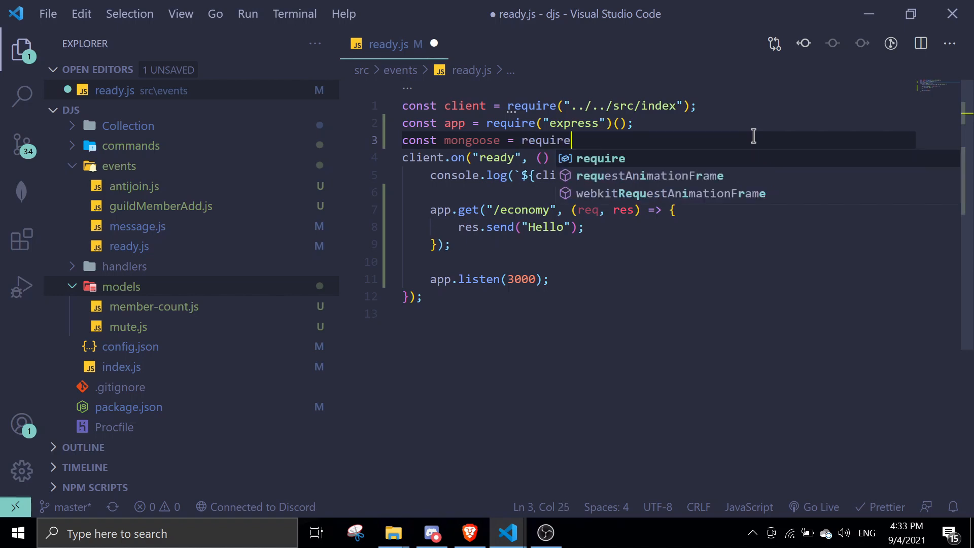
pyautogui.write("('mongoose')")
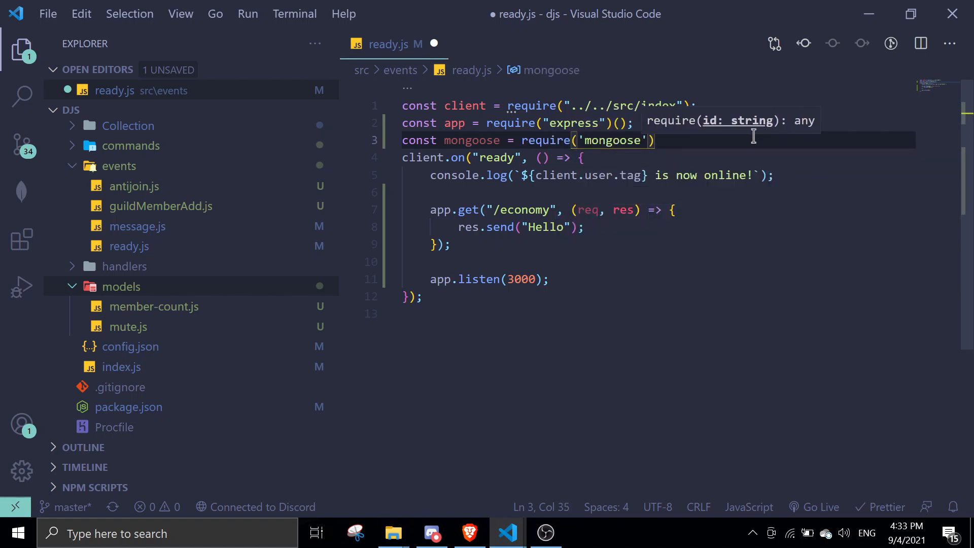
pyautogui.press('enter')
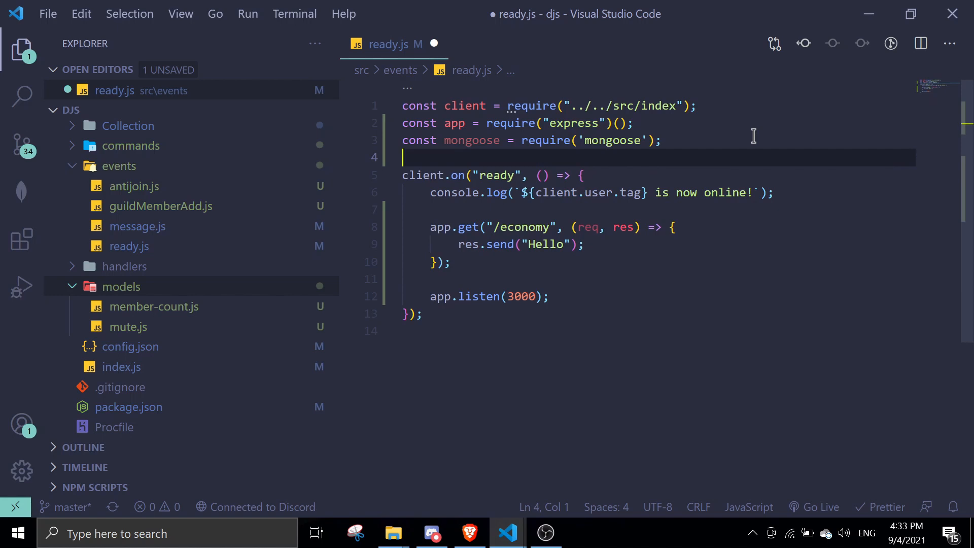
# Step: Start a ../models/member-count require on the next line, then delete it, leaving the line blank
pyautogui.write("const model = require('")
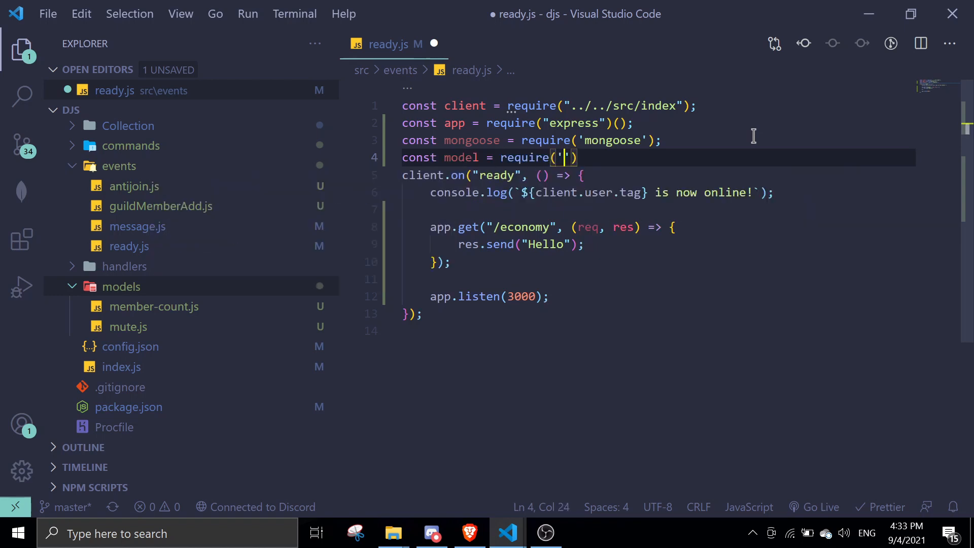
pyautogui.write('../')
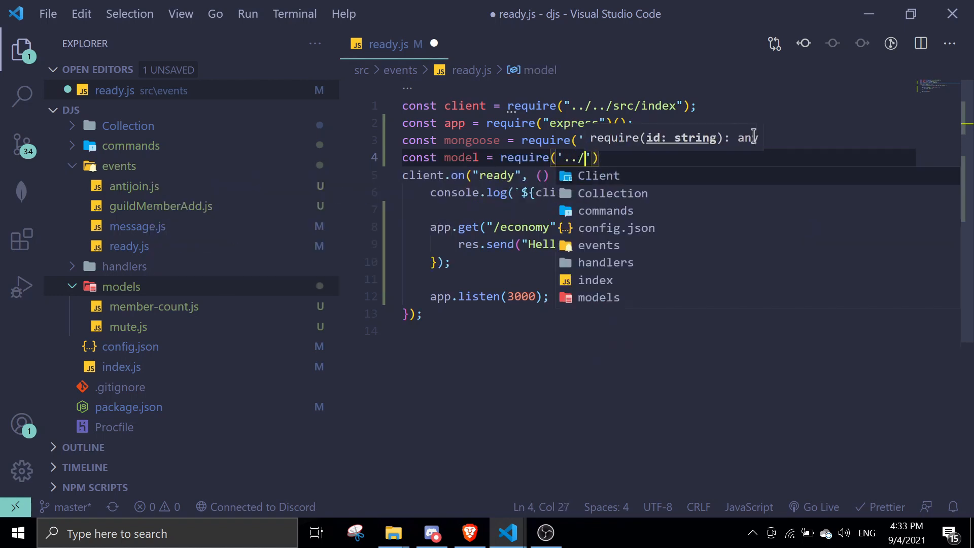
pyautogui.write('models/member-count')
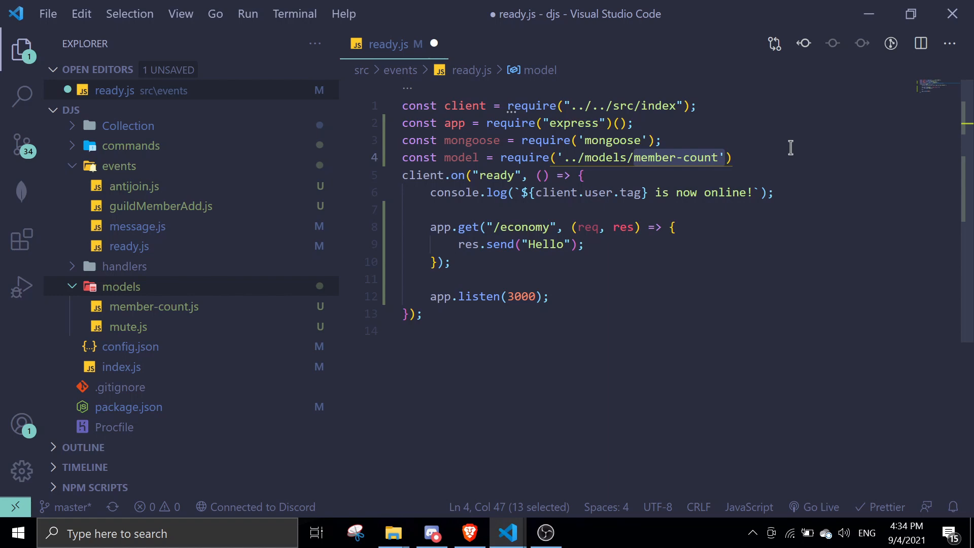
pyautogui.press('Delete')
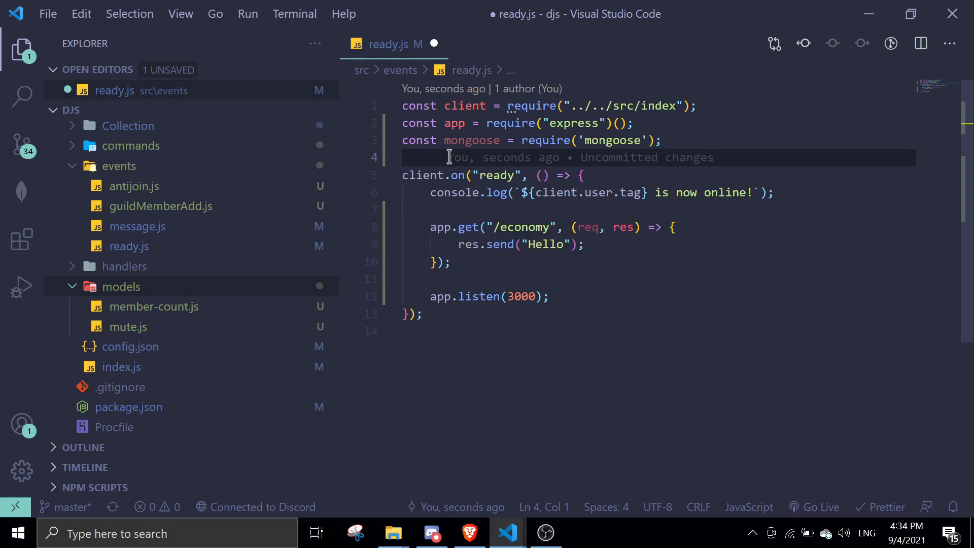
pyautogui.moveTo(738, 160)
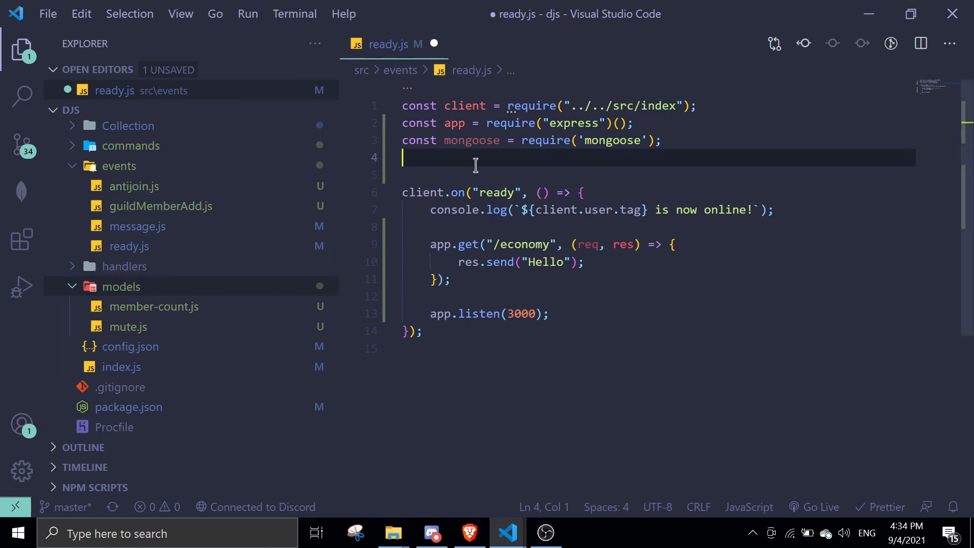
# Step: Write const model = mongoose.model('Money', {}) in ready.js, matching the Money model name
pyautogui.write('co')
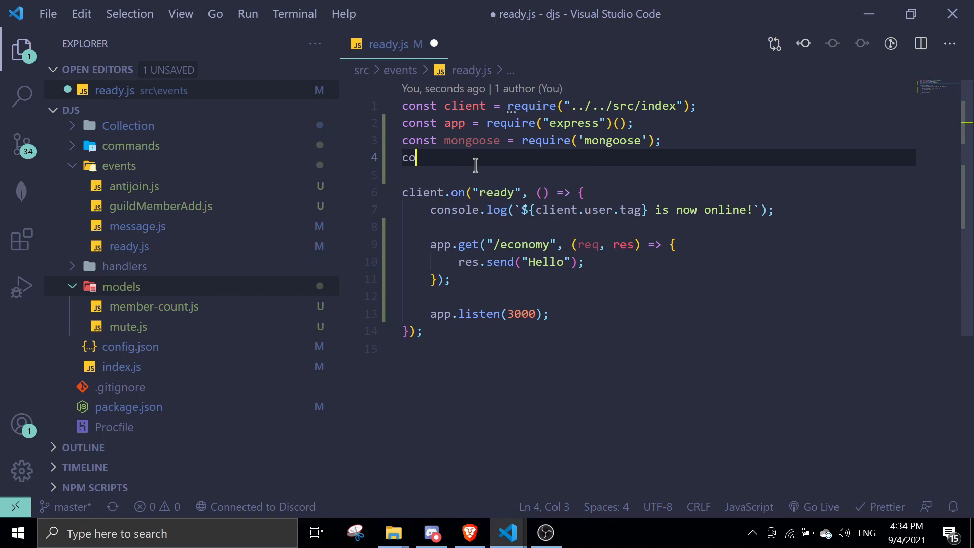
pyautogui.write('nst model = req')
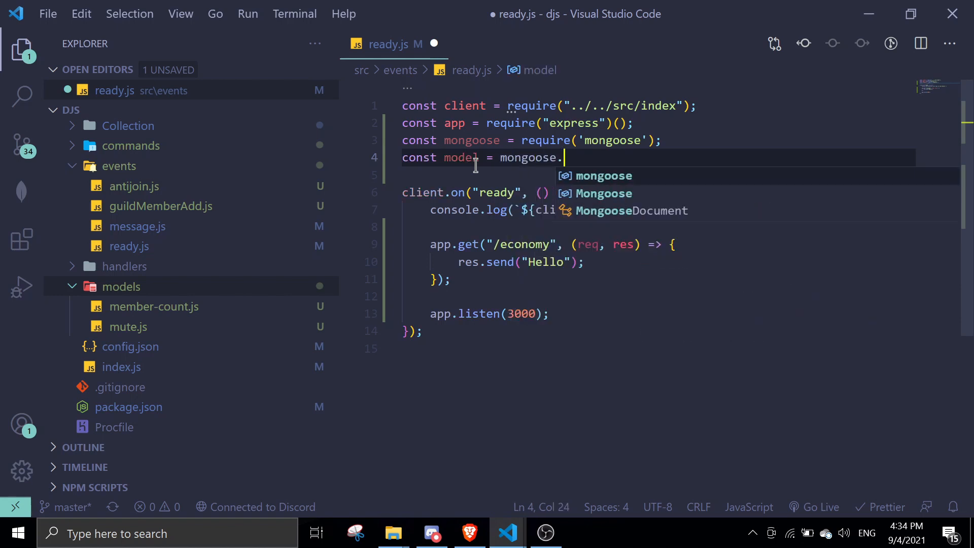
pyautogui.write("model('')")
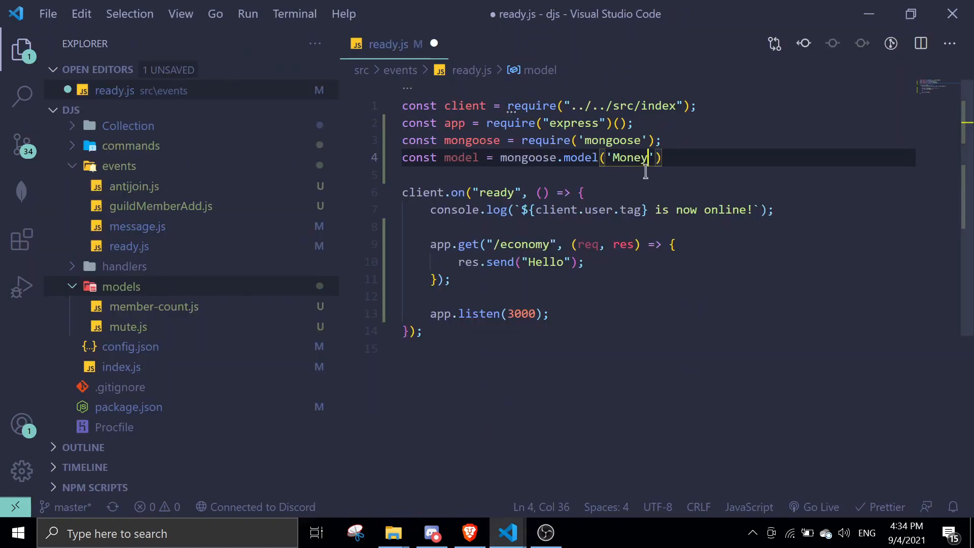
pyautogui.write(', {}')
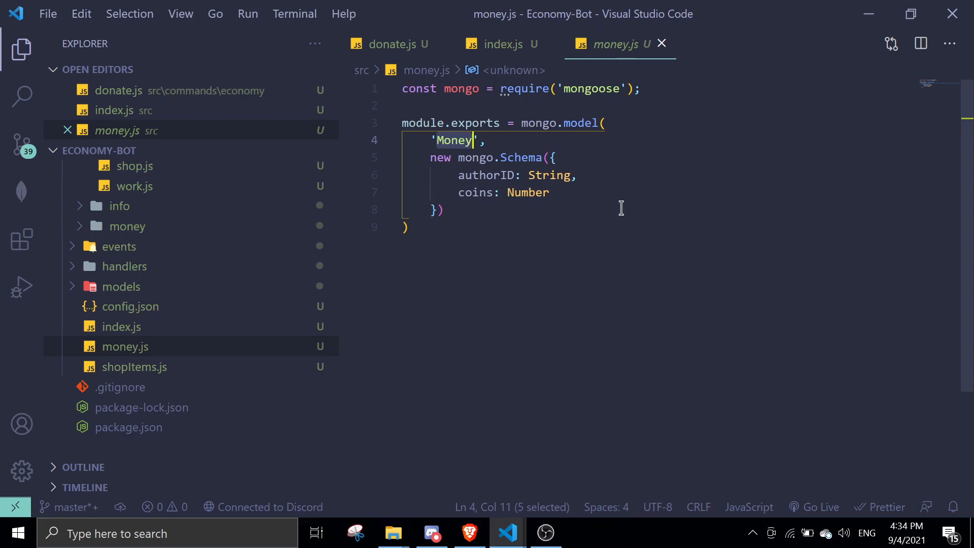
pyautogui.doubleClick(485, 175)
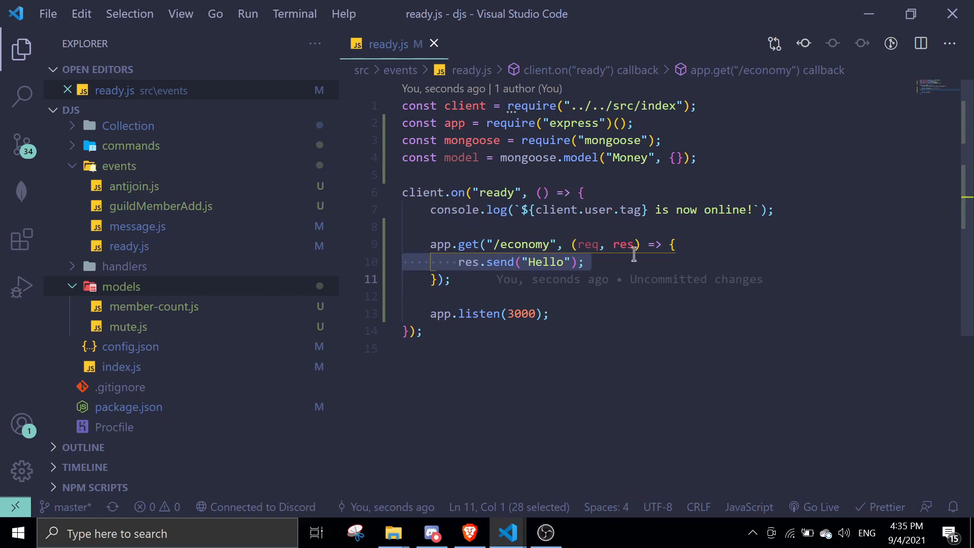
# Step: Replace res.send("Hello") with const user = req.query.user; and edit the /economy route path
pyautogui.press('Delete')
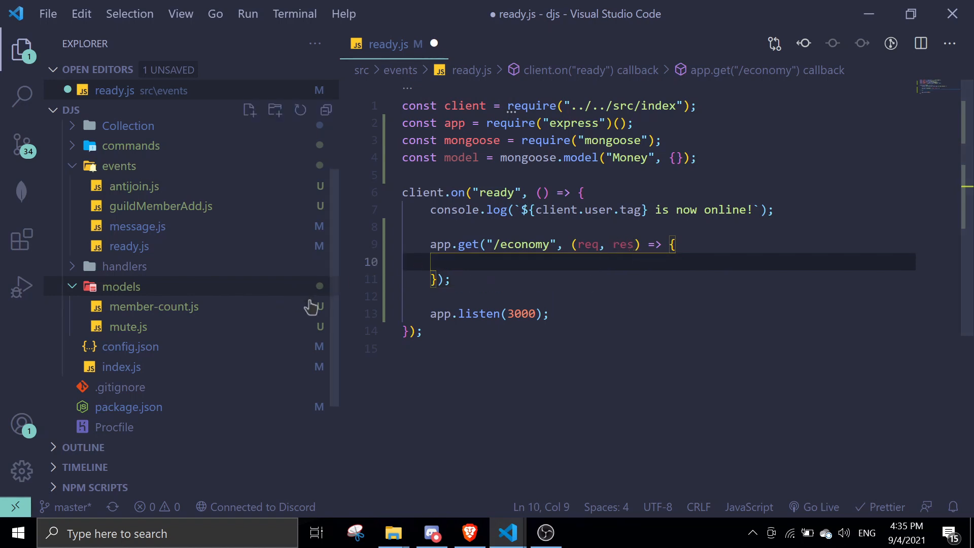
pyautogui.moveTo(452, 249)
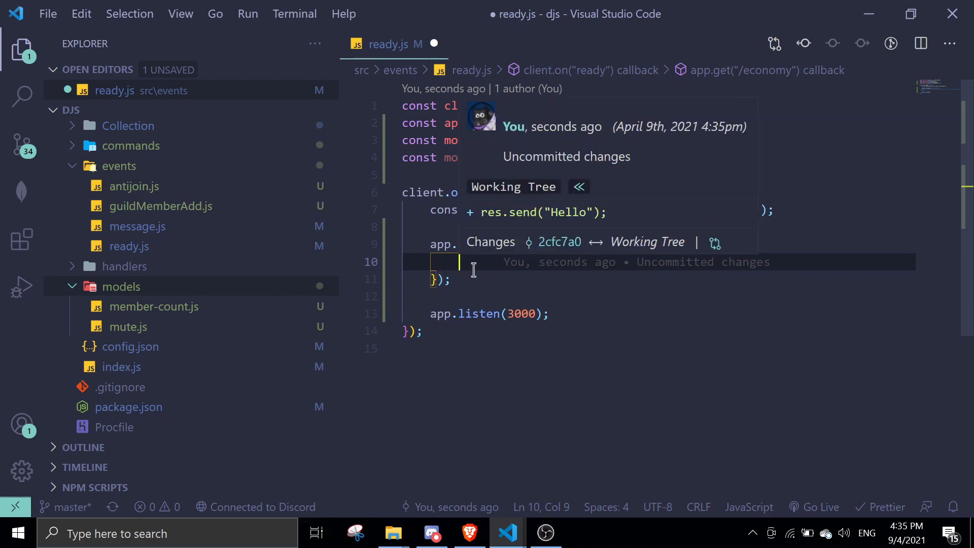
pyautogui.write('const user =')
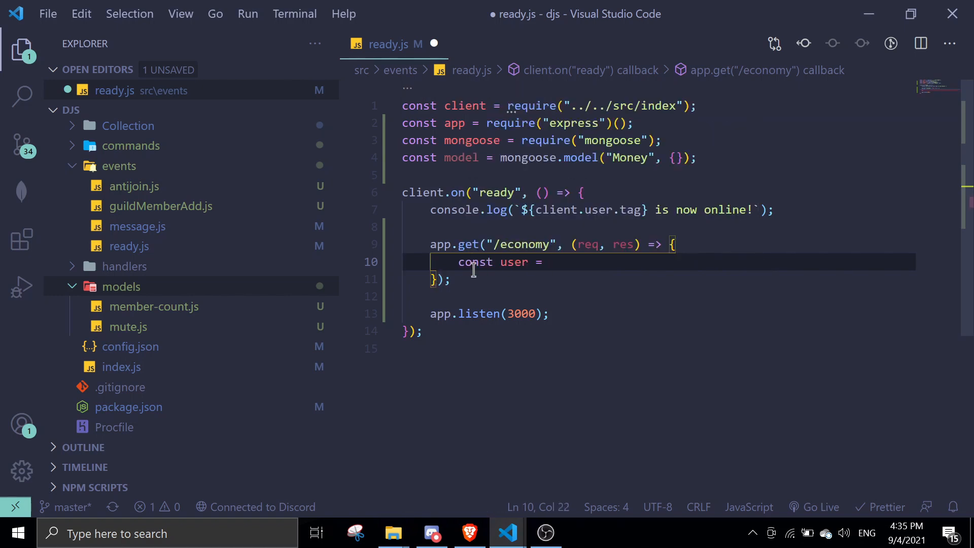
pyautogui.write('req.query')
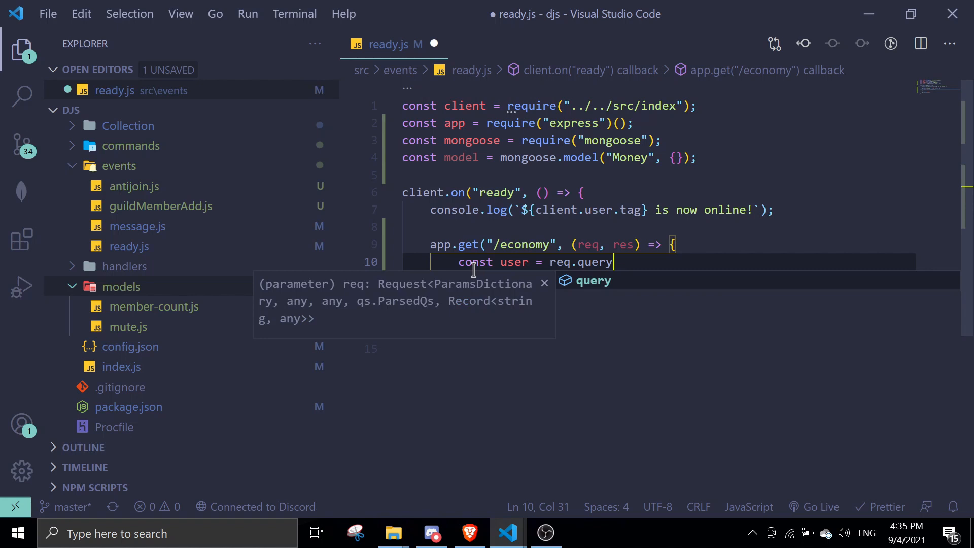
pyautogui.write('.user')
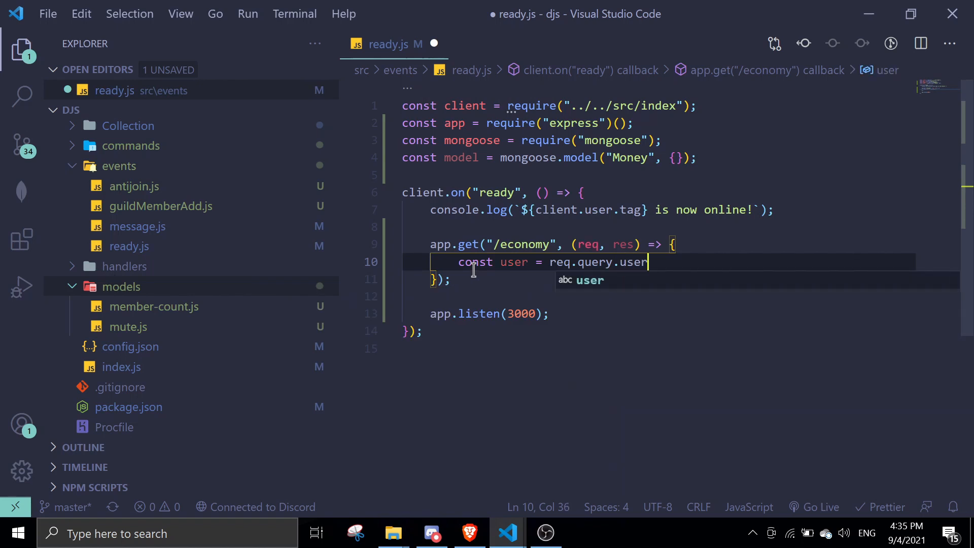
pyautogui.write(';')
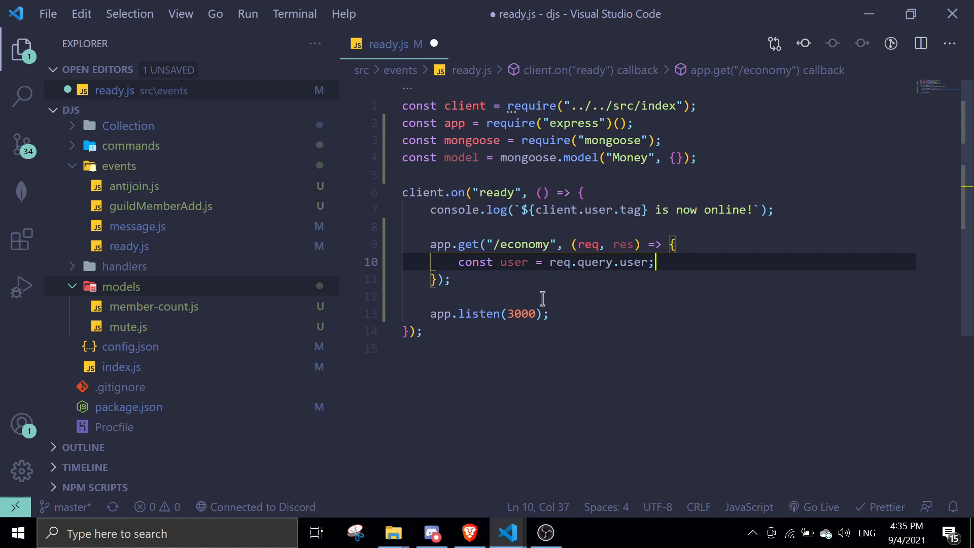
pyautogui.click(551, 243)
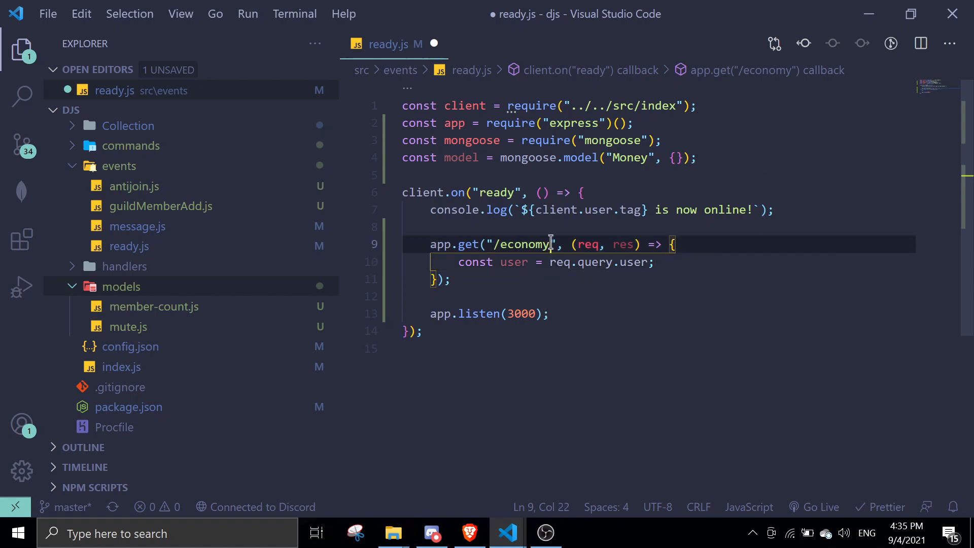
pyautogui.write('/:')
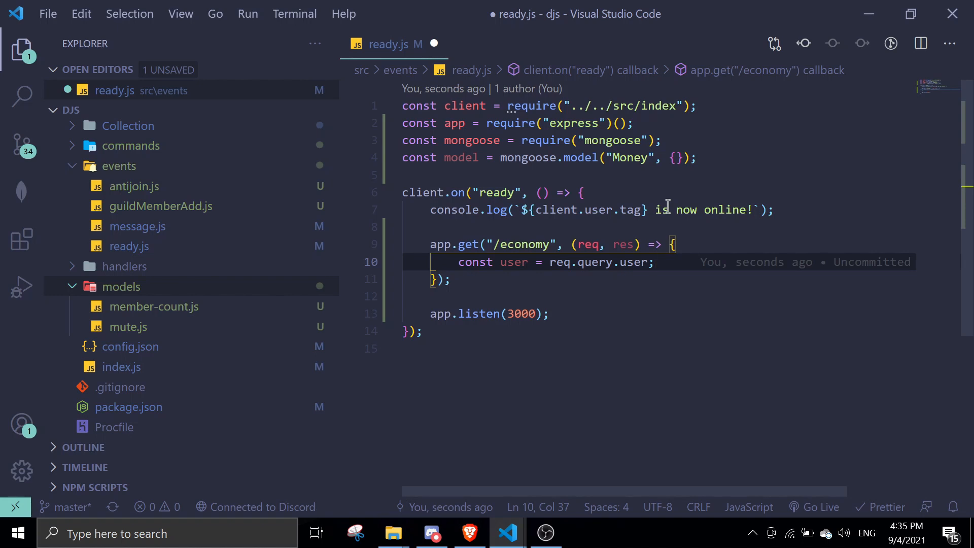
# Step: Add if (!user) { model.find({}, async (err, data) => res.send(data)); return; }
pyautogui.write('if(!')
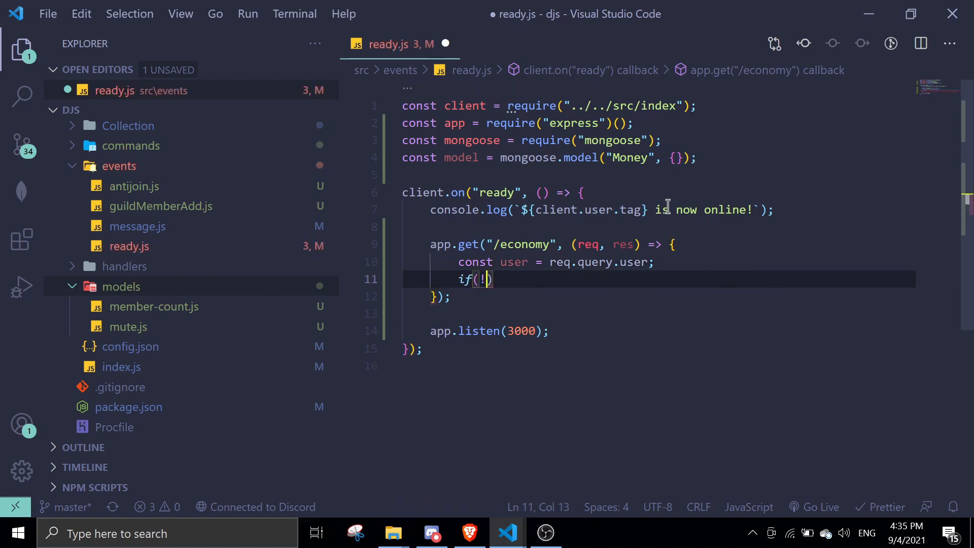
pyautogui.write('user)')
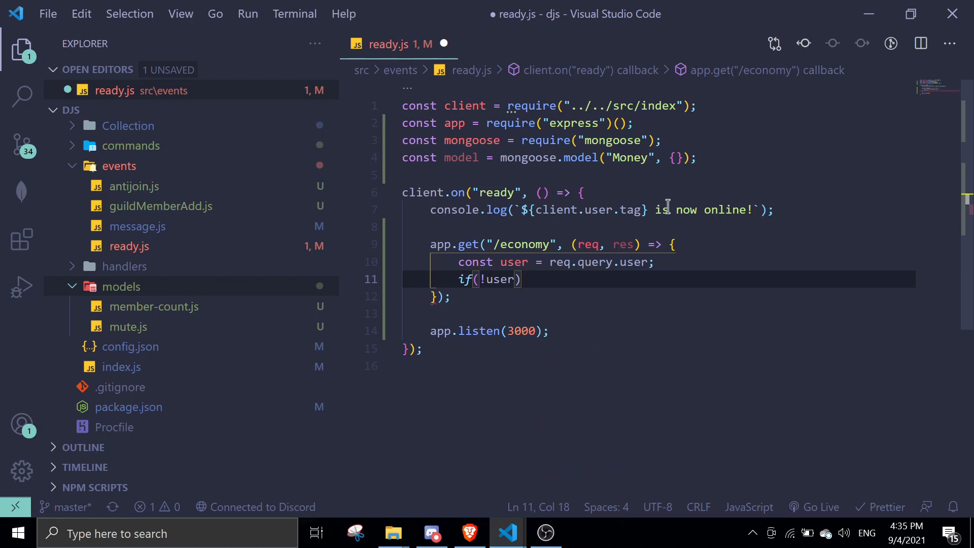
pyautogui.write('{')
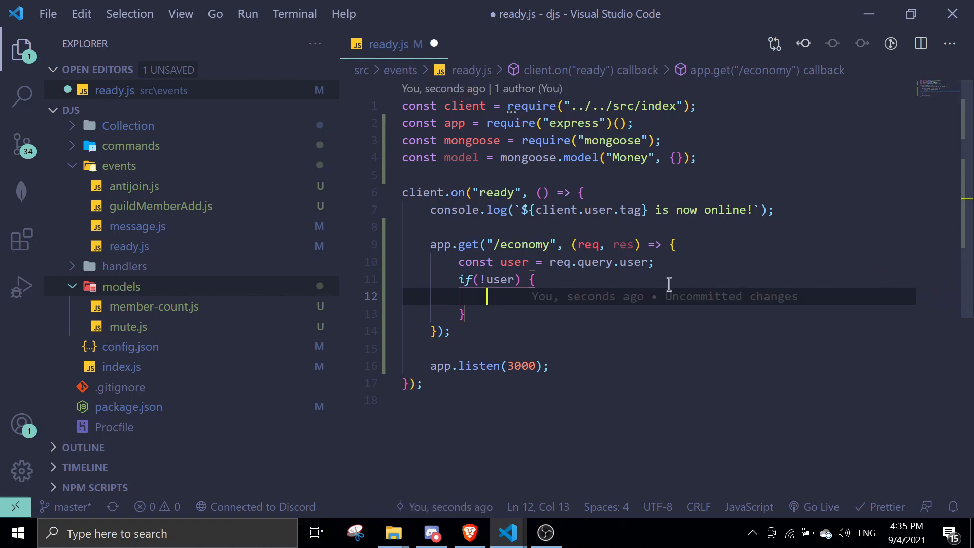
pyautogui.moveTo(625, 274)
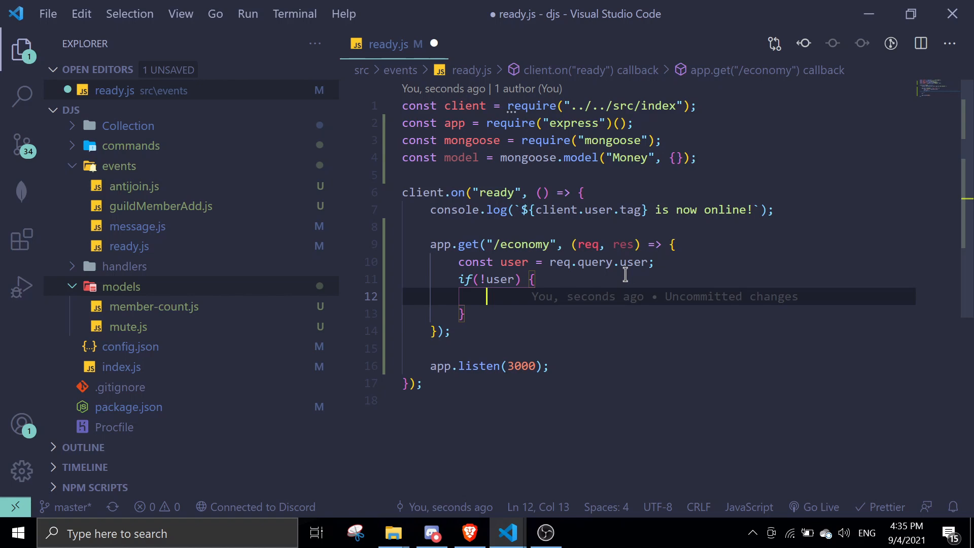
pyautogui.write('model(')
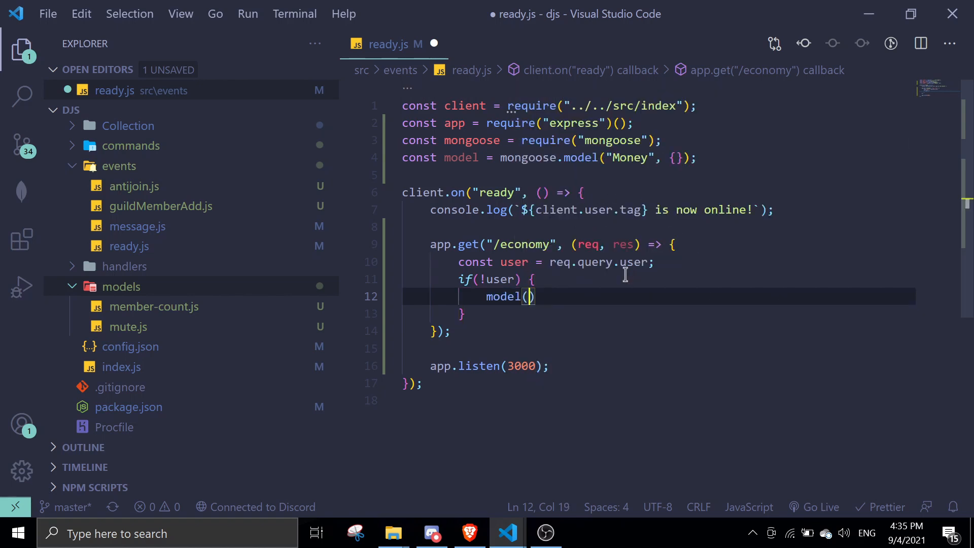
pyautogui.write('.find({')
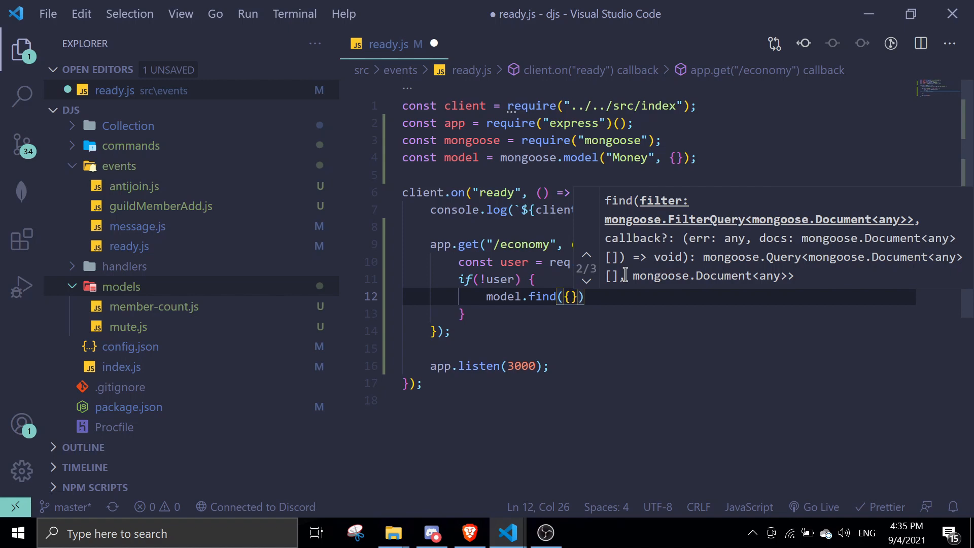
pyautogui.write(', async(err, data')
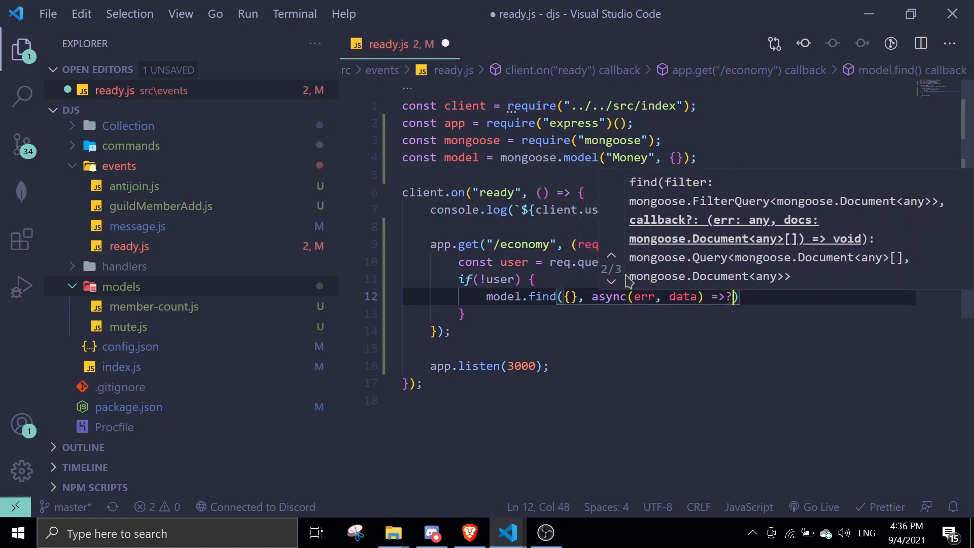
pyautogui.press('Backspace')
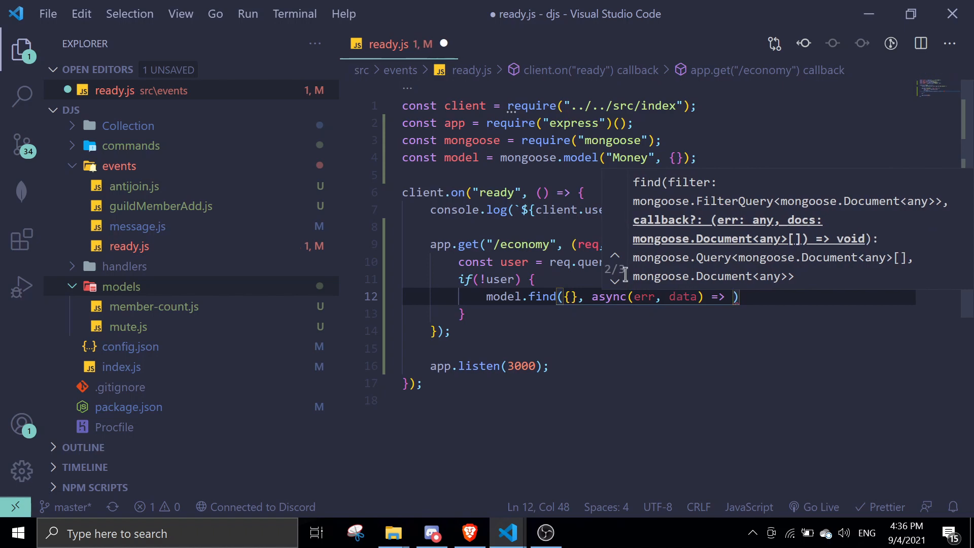
pyautogui.write('res.')
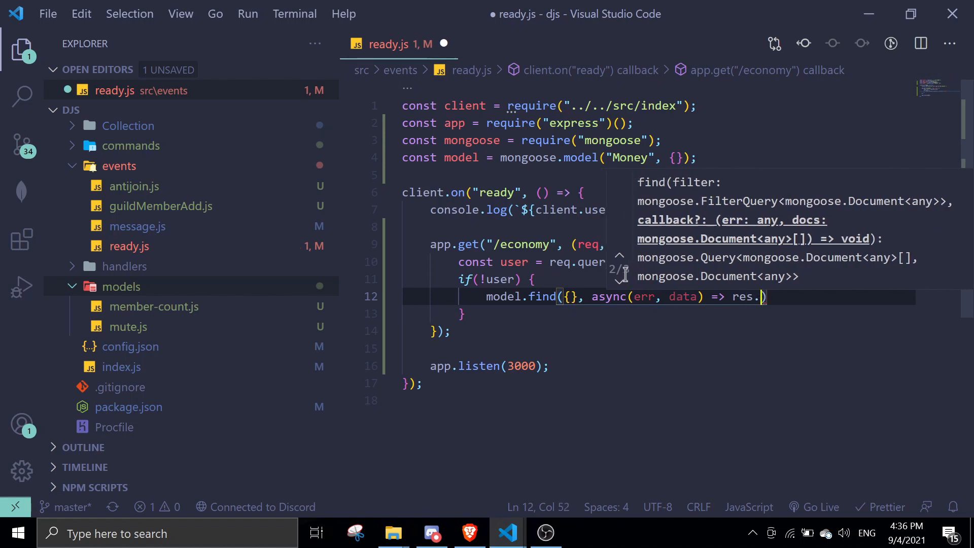
pyautogui.write('send(data')
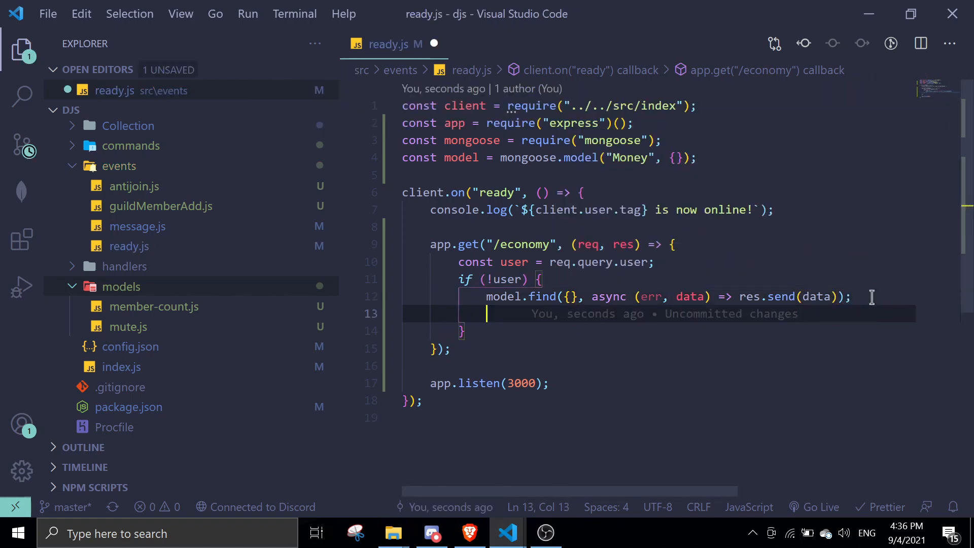
pyautogui.write('return;')
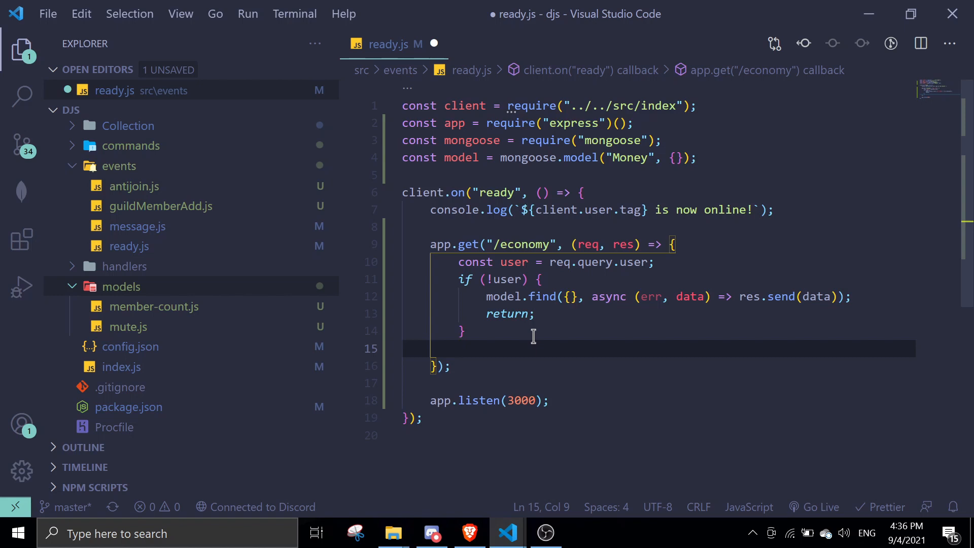
# Step: Add model.findOne({ authorID: user }, async (err, data) => ...) to look up the requested user
pyautogui.write('model.findOne({')
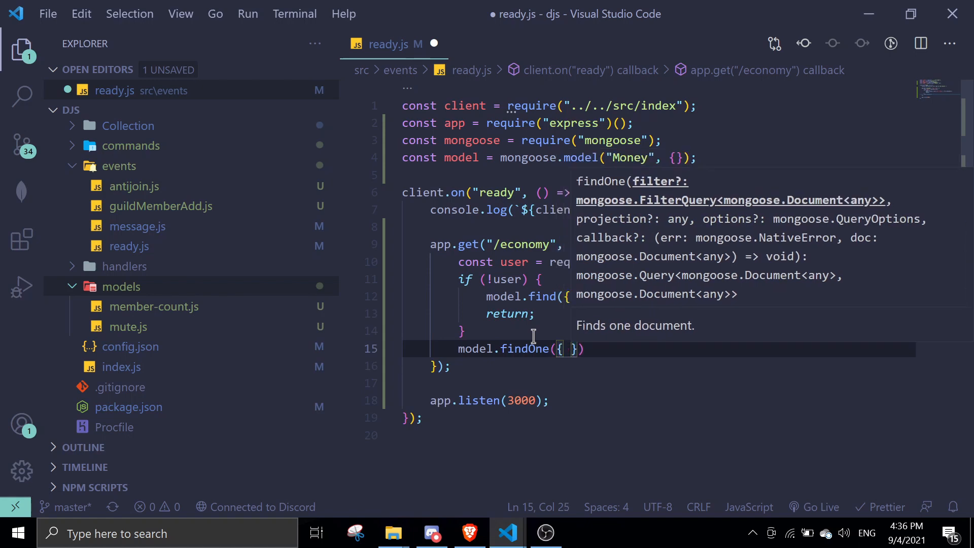
pyautogui.write('authorID: user')
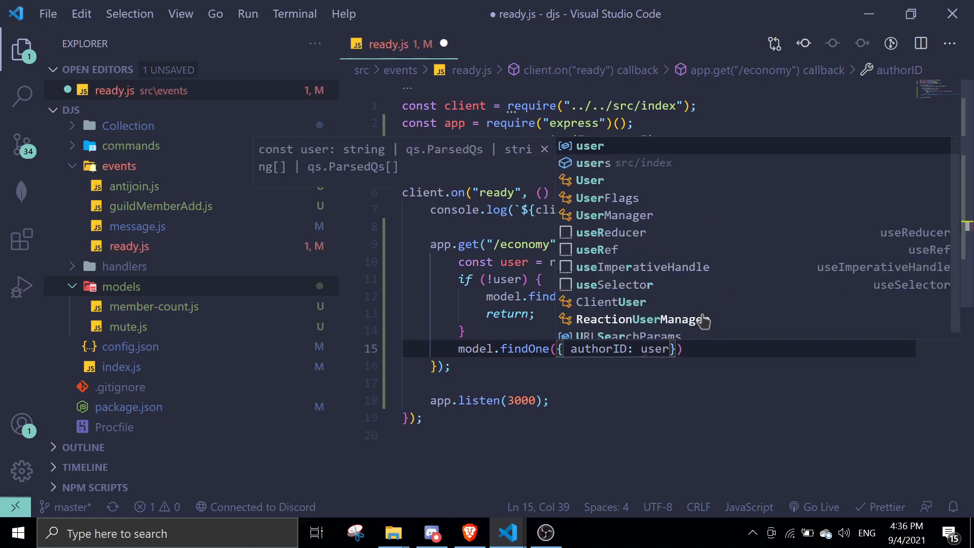
pyautogui.write(', asyc')
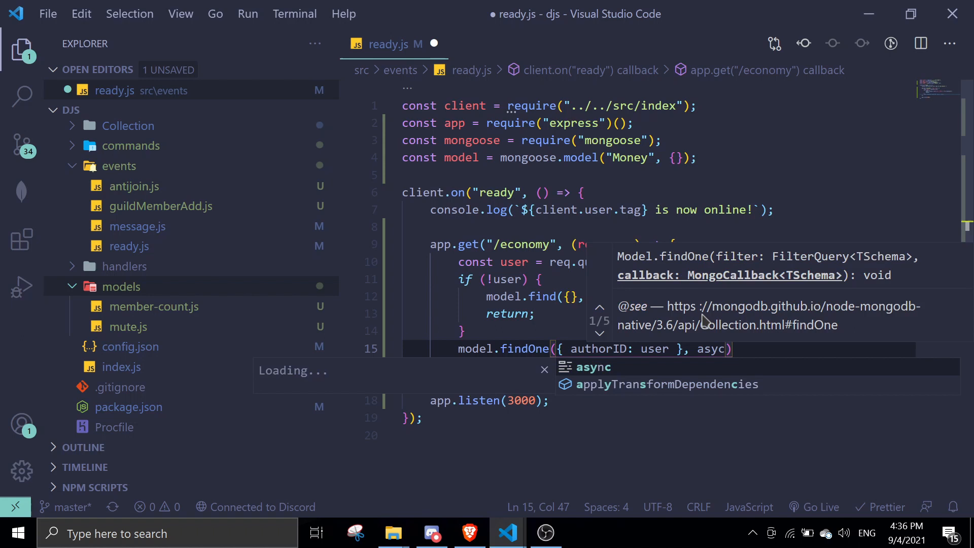
pyautogui.write('()')
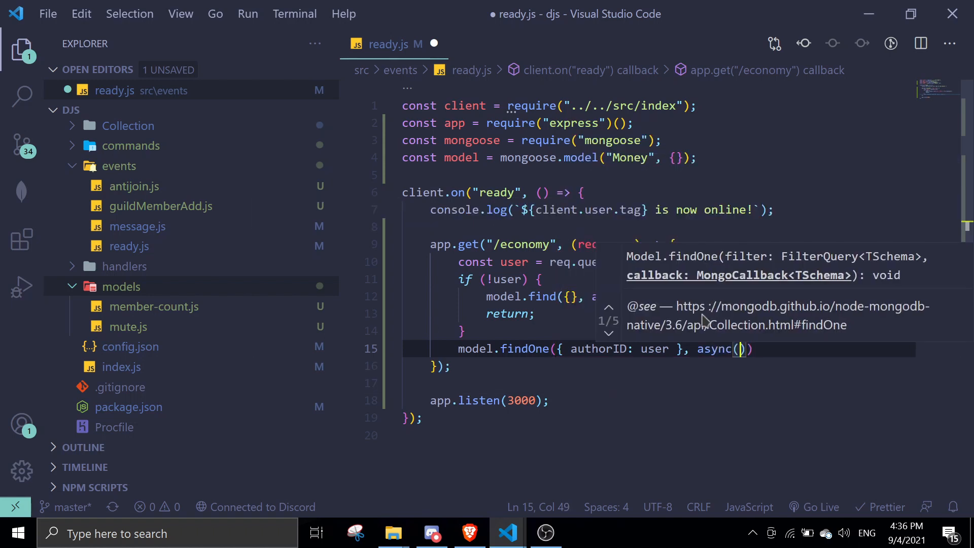
pyautogui.write('err, data) =>')
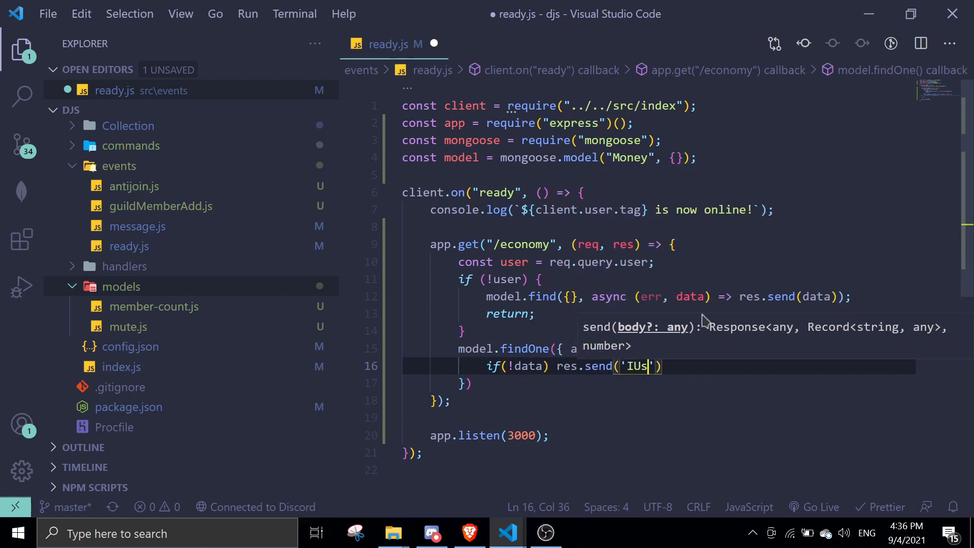
# Step: Return 'User does not exist in database!' when no data is found, otherwise res.send(data)
pyautogui.write('User does not exist')
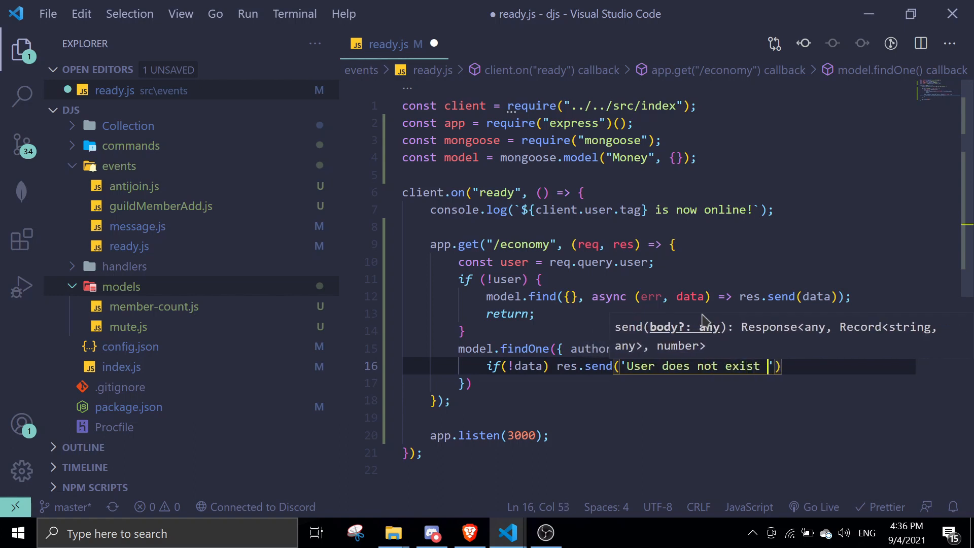
pyautogui.write('in database!')
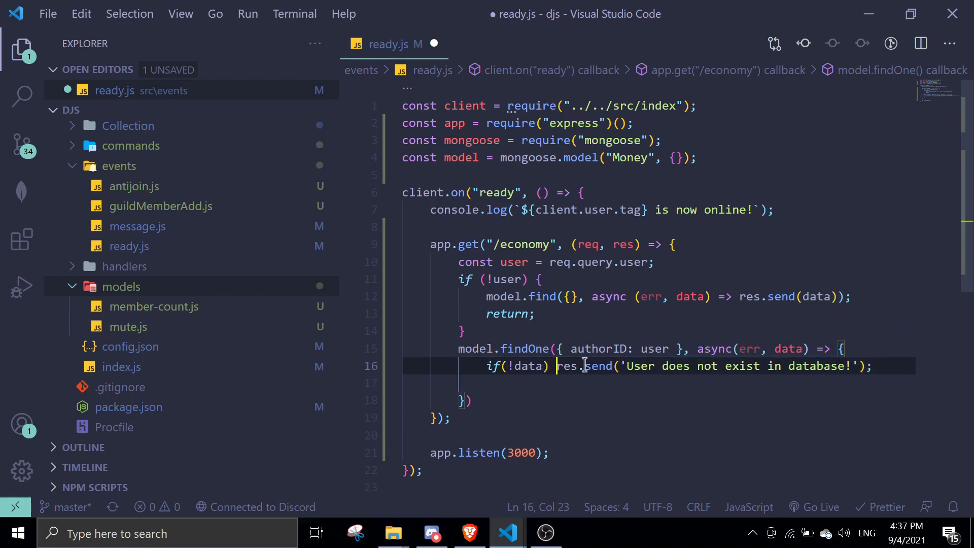
pyautogui.write('return')
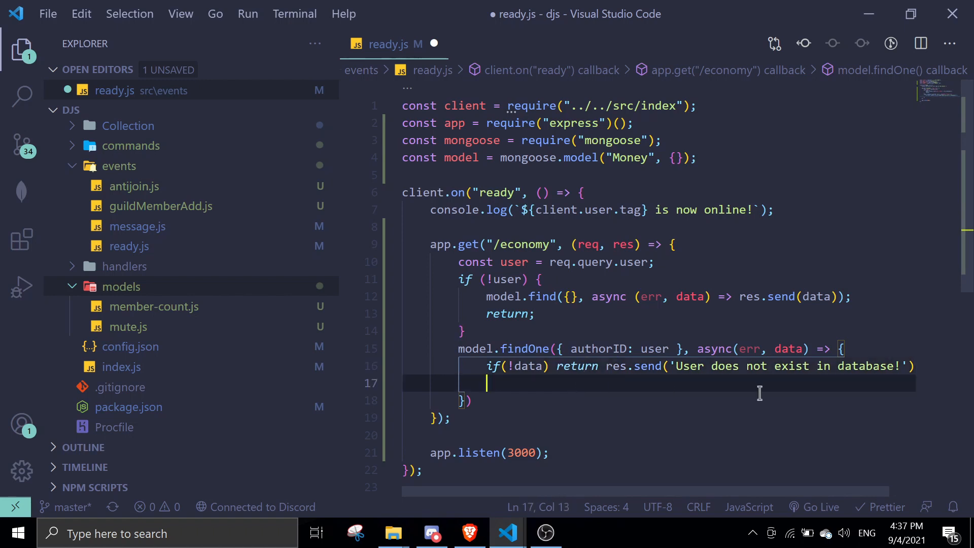
pyautogui.write('res')
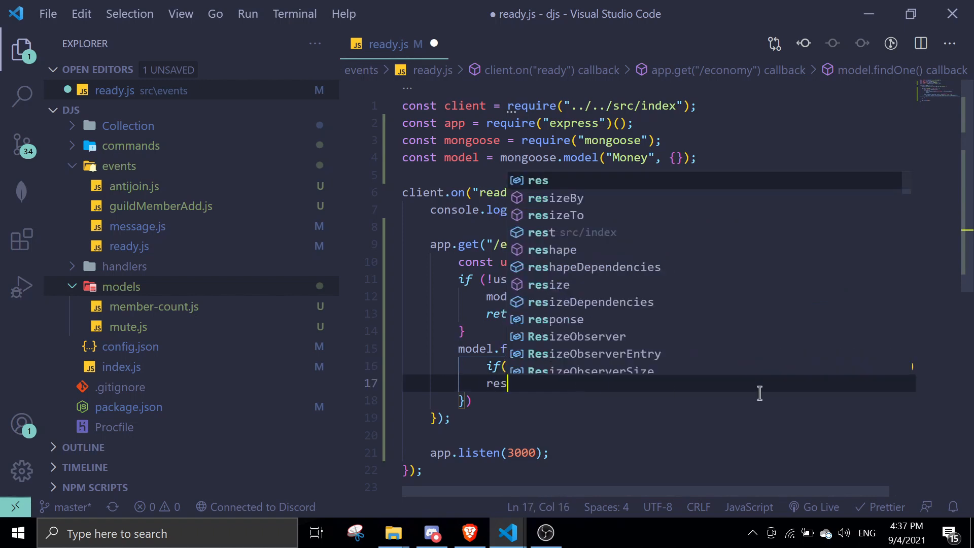
pyautogui.write('.send(data);')
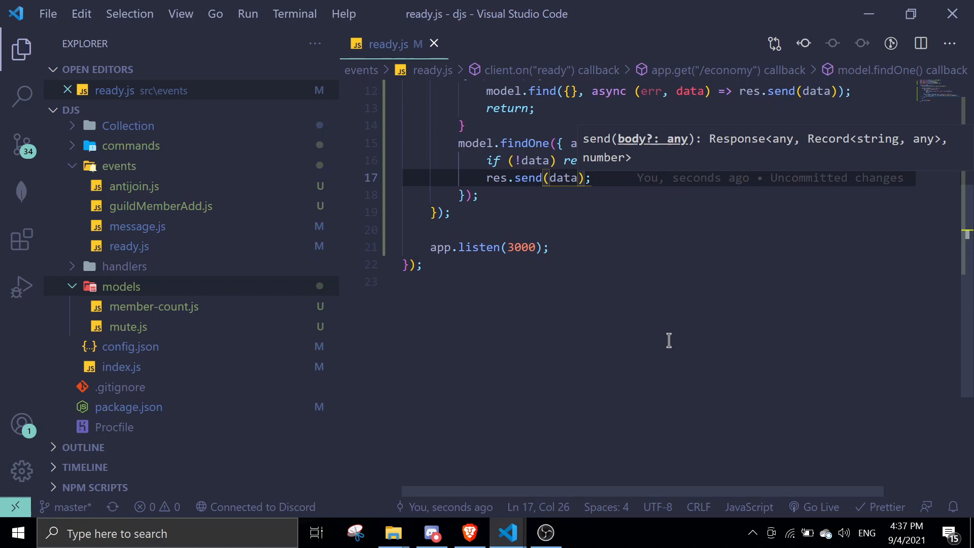
# Step: In Brave, view localhost:3000/economy's JSON of all Money records and select the first authorID
pyautogui.click(21, 49)
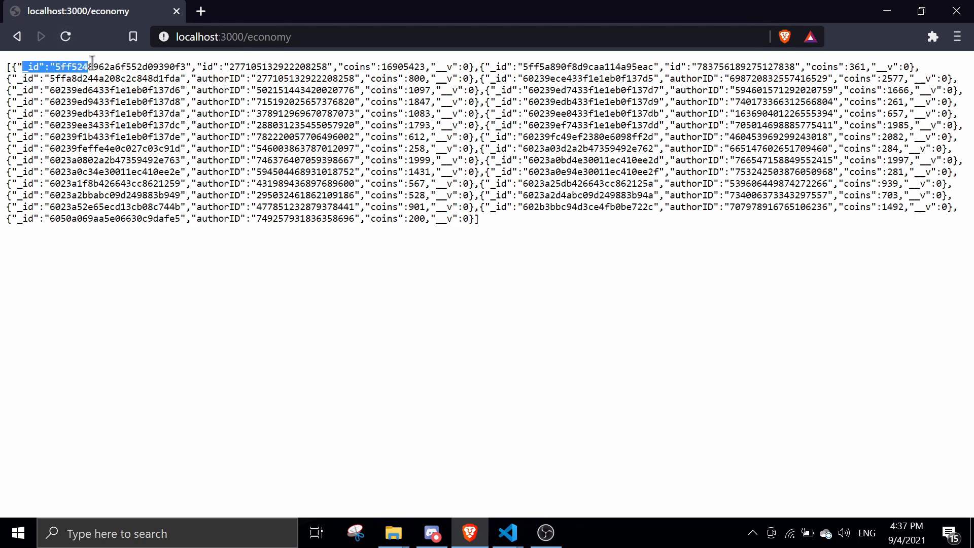
pyautogui.press('ctrl+a')
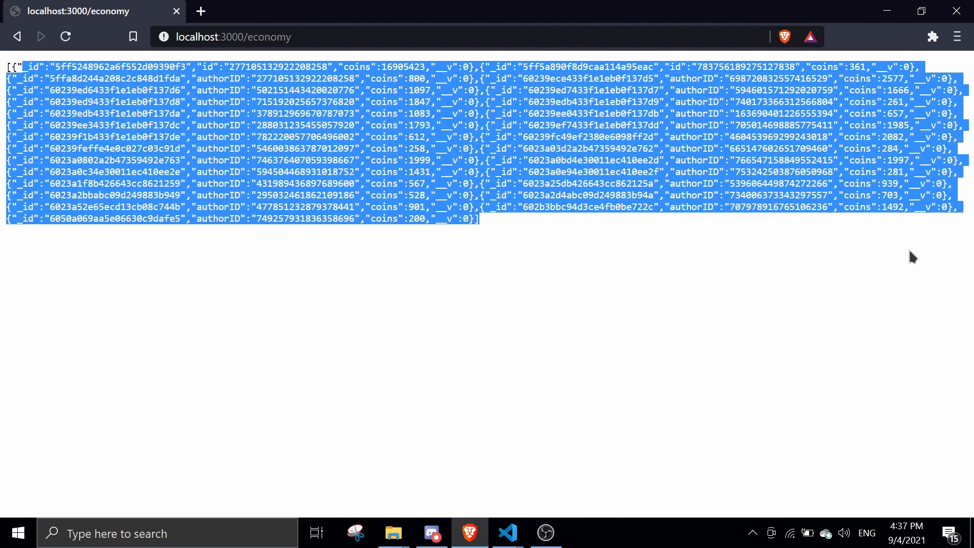
pyautogui.click(243, 79)
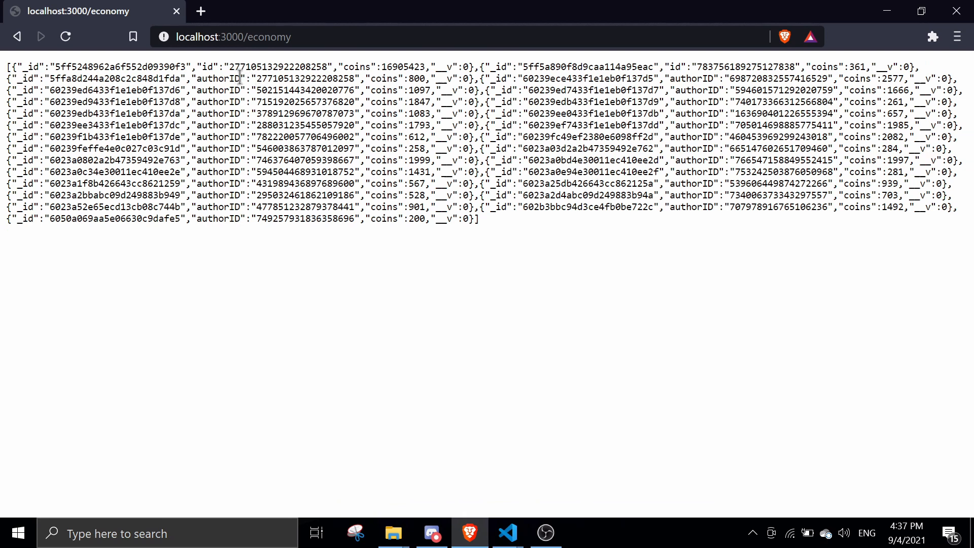
pyautogui.moveTo(241, 79); pyautogui.dragTo(857, 90)
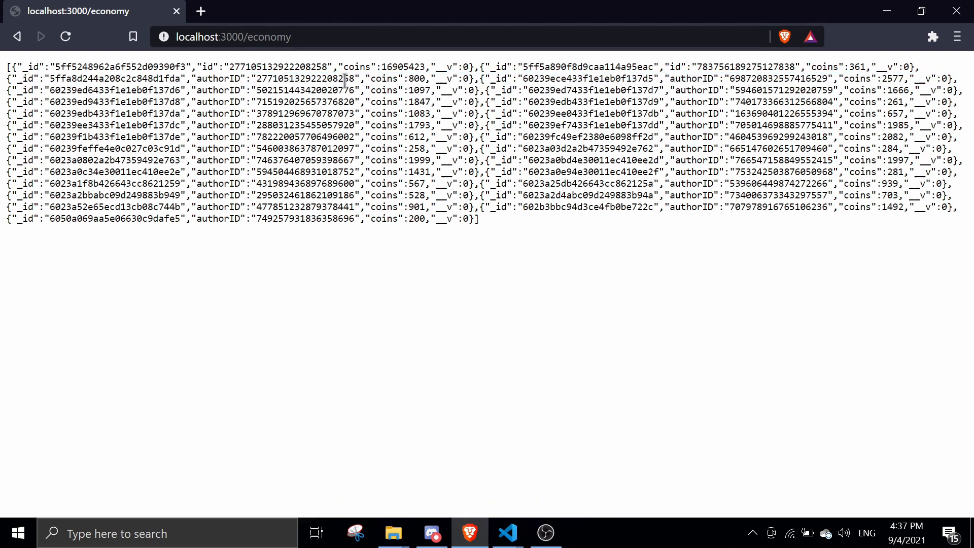
pyautogui.doubleClick(300, 79)
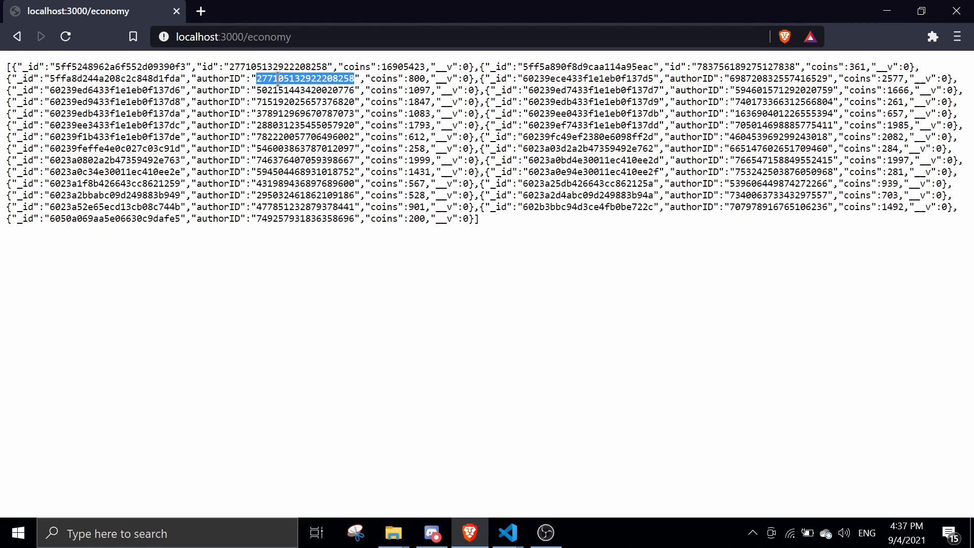
pyautogui.press('ctrl+a')
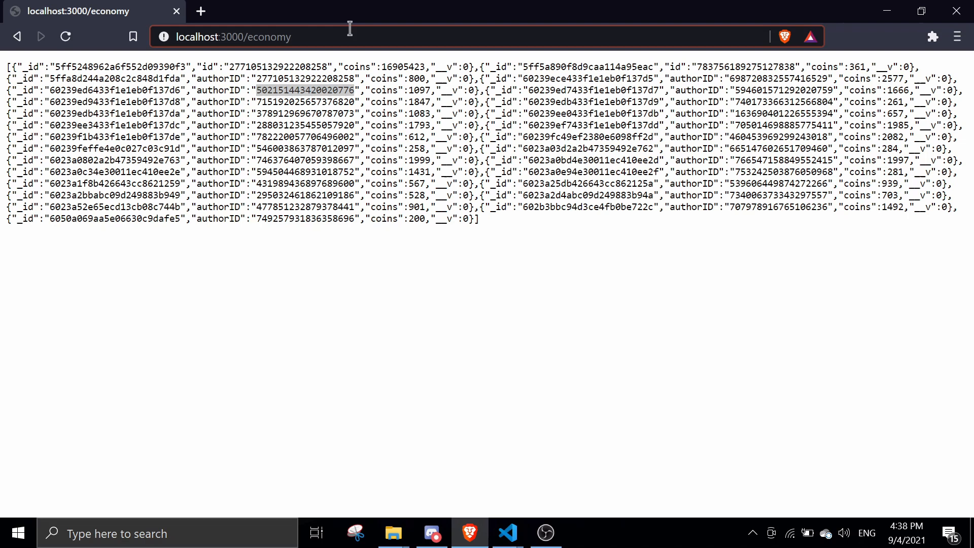
pyautogui.write('?')
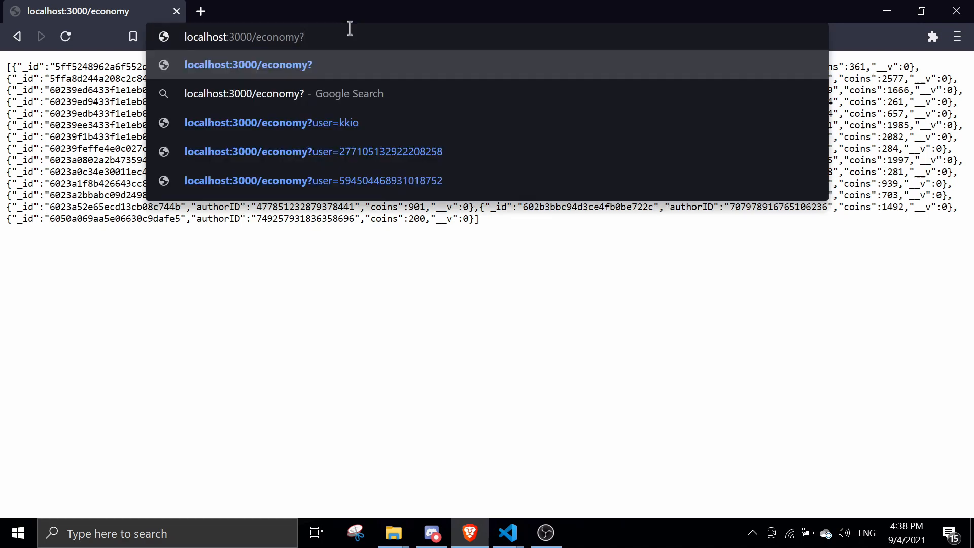
pyautogui.write('user=')
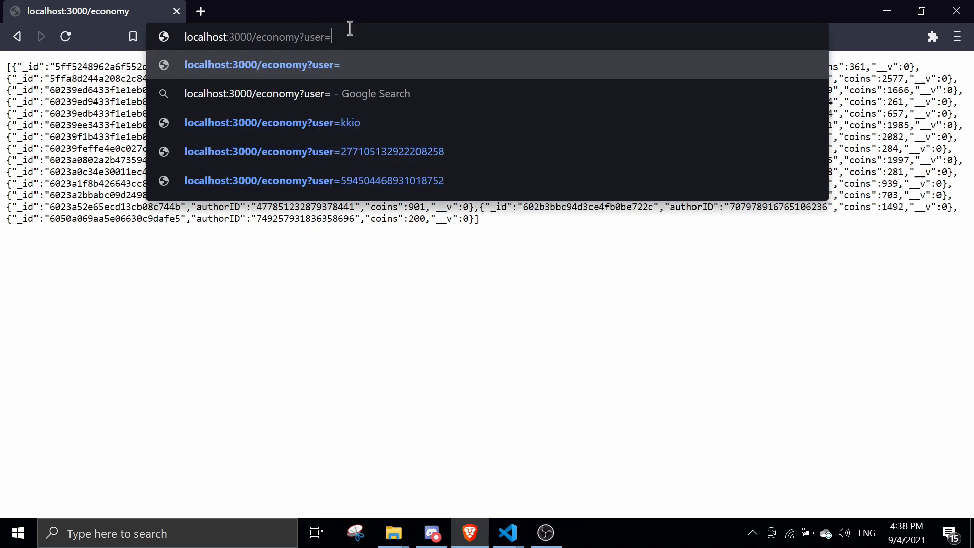
pyautogui.write('502151443420020776')
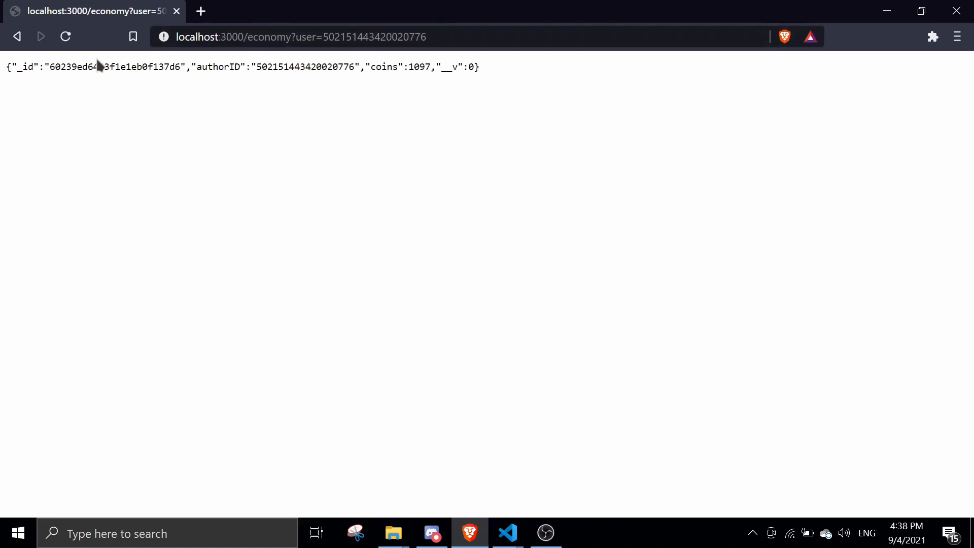
pyautogui.doubleClick(374, 36)
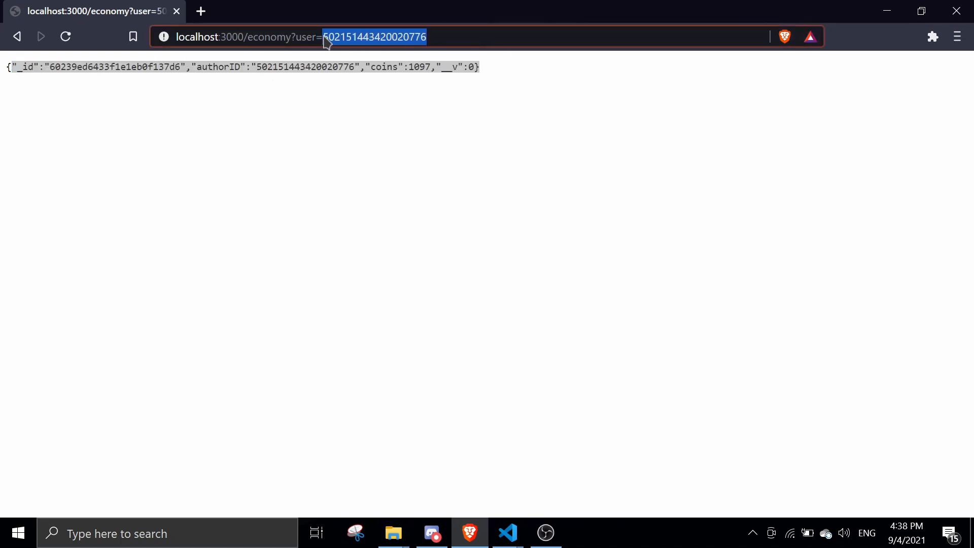